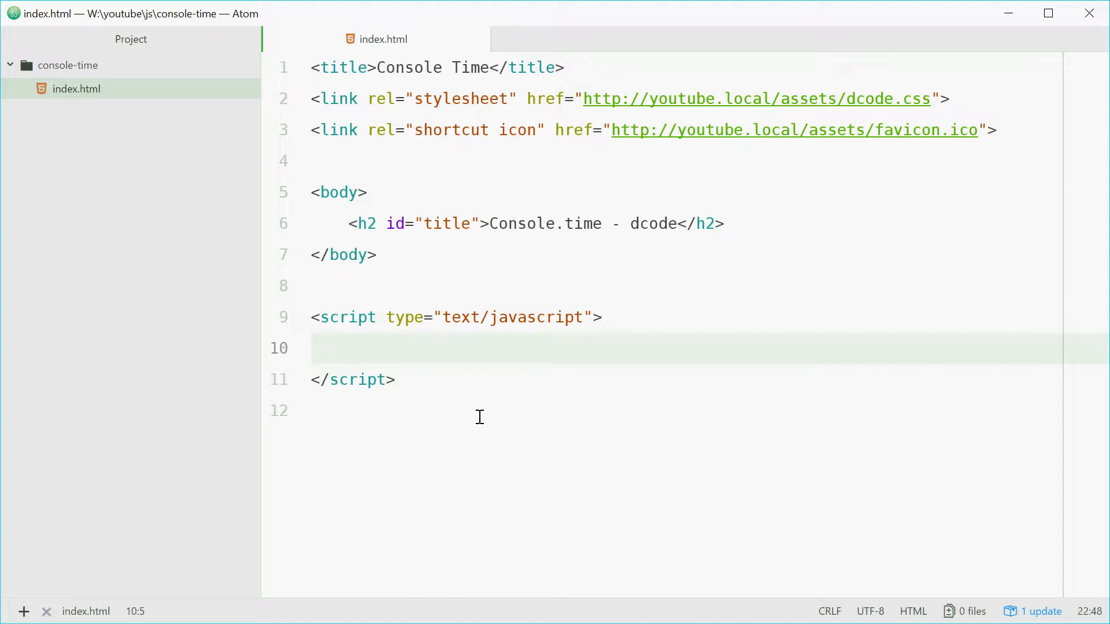
- Add the /* Old way: */ comment on the empty line inside the script block
{"action": "left_click", "coordinate": [347, 348]}
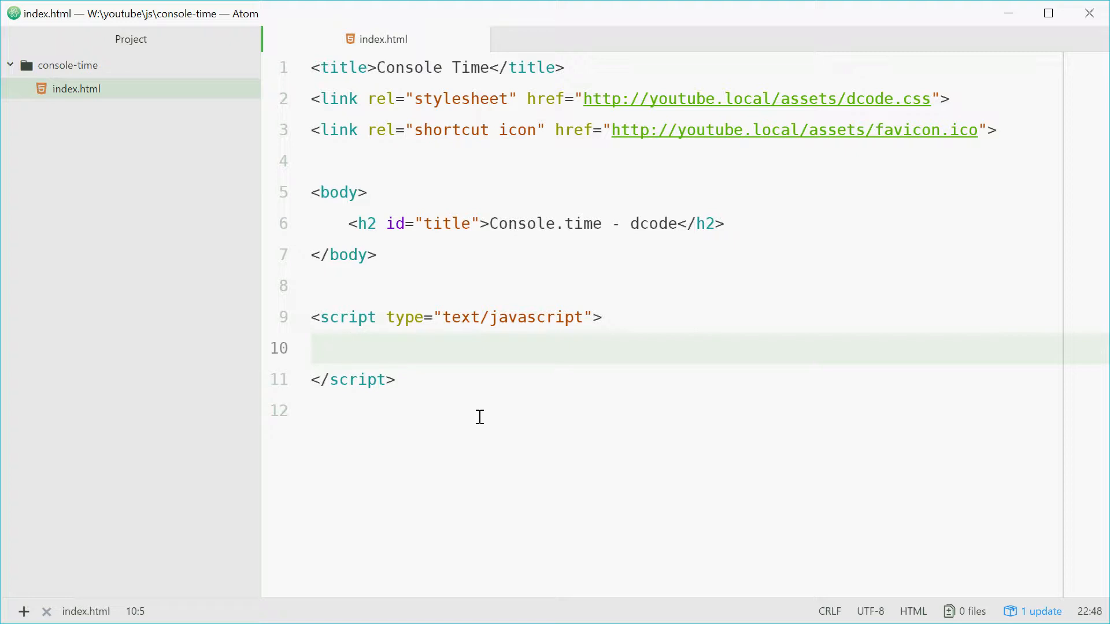
{"action": "type", "text": "/* c"}
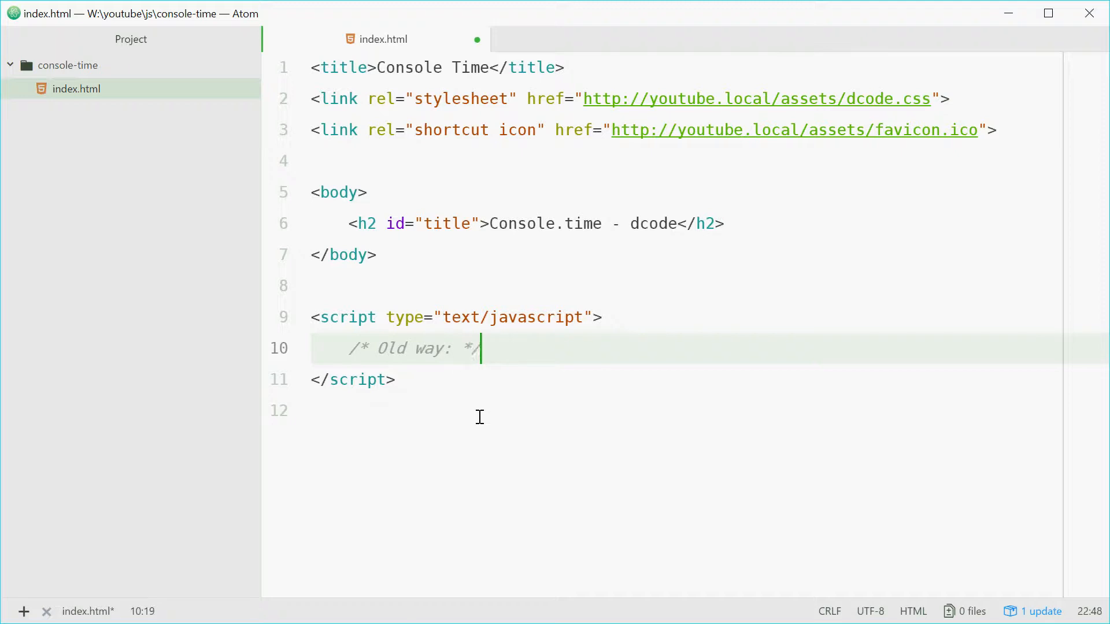
{"action": "key", "text": "enter"}
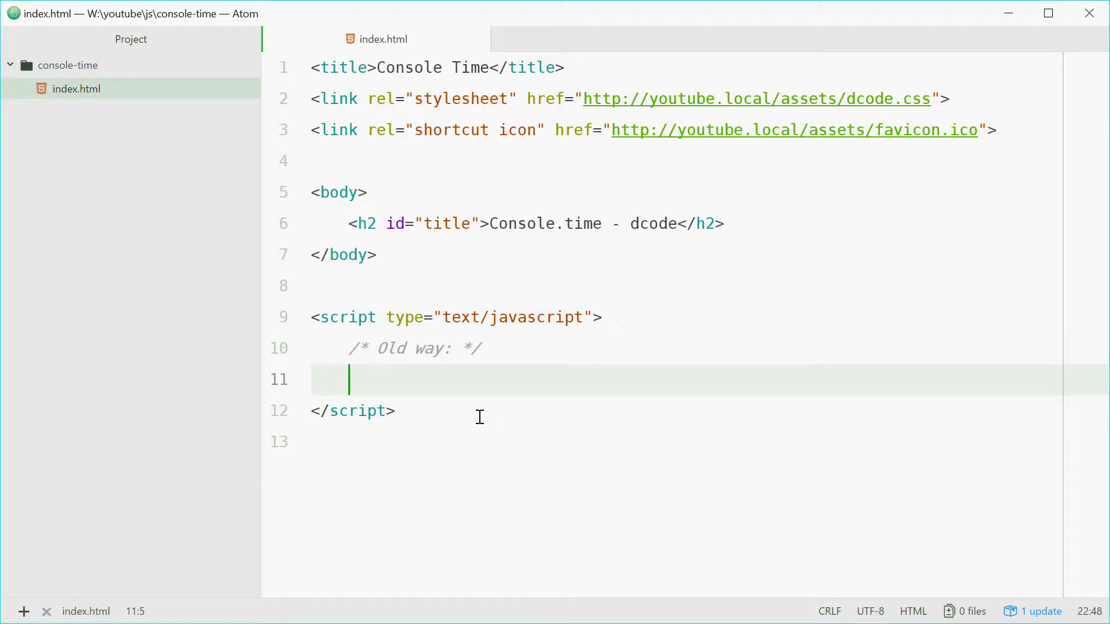
- Declare const start = new Date(); inside the script
{"action": "type", "text": "const"}
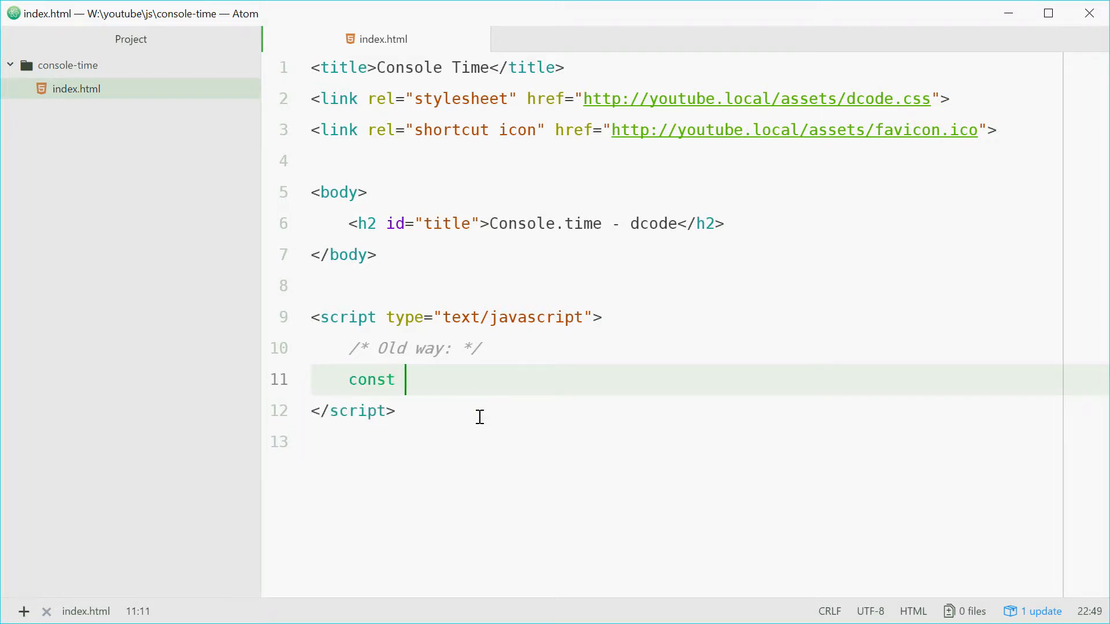
{"action": "type", "text": "start = new Date)"}
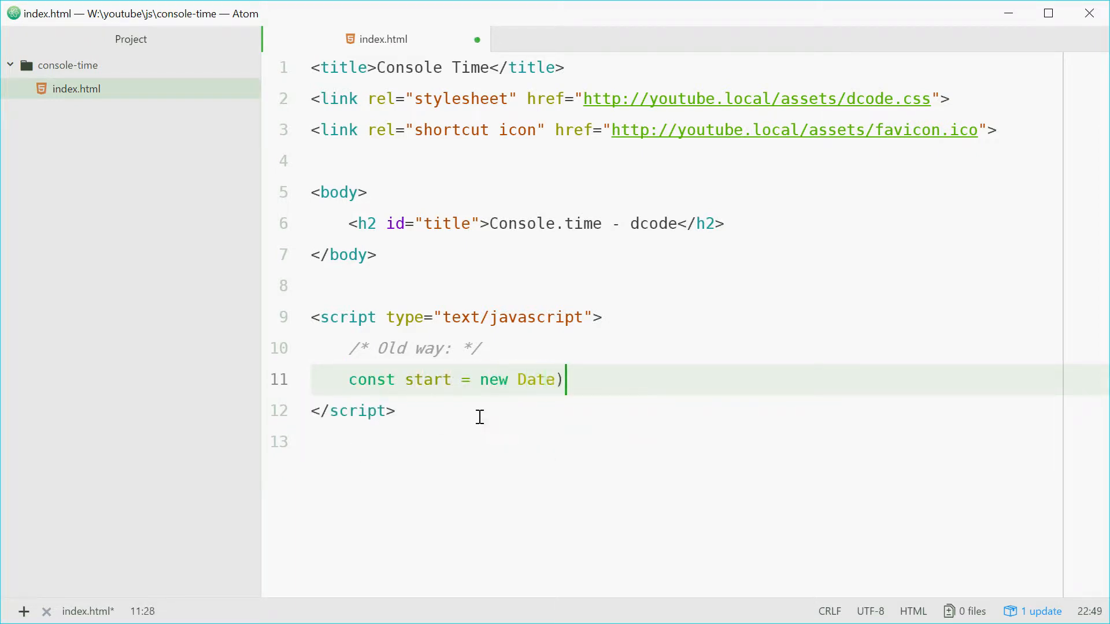
{"action": "type", "text": "(;"}
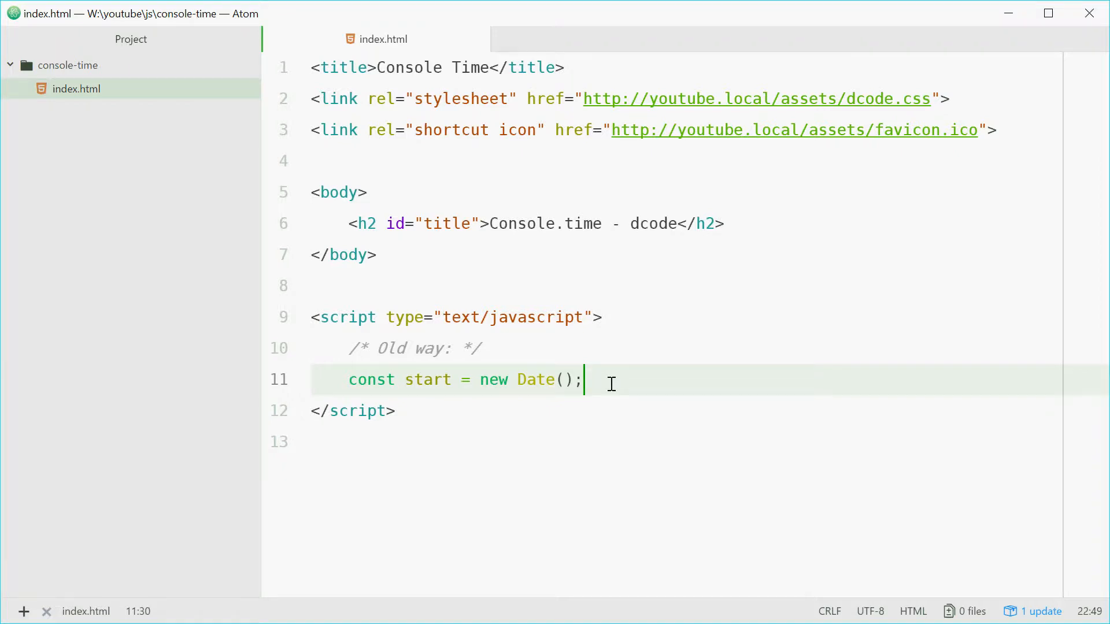
{"action": "key", "text": "enter"}
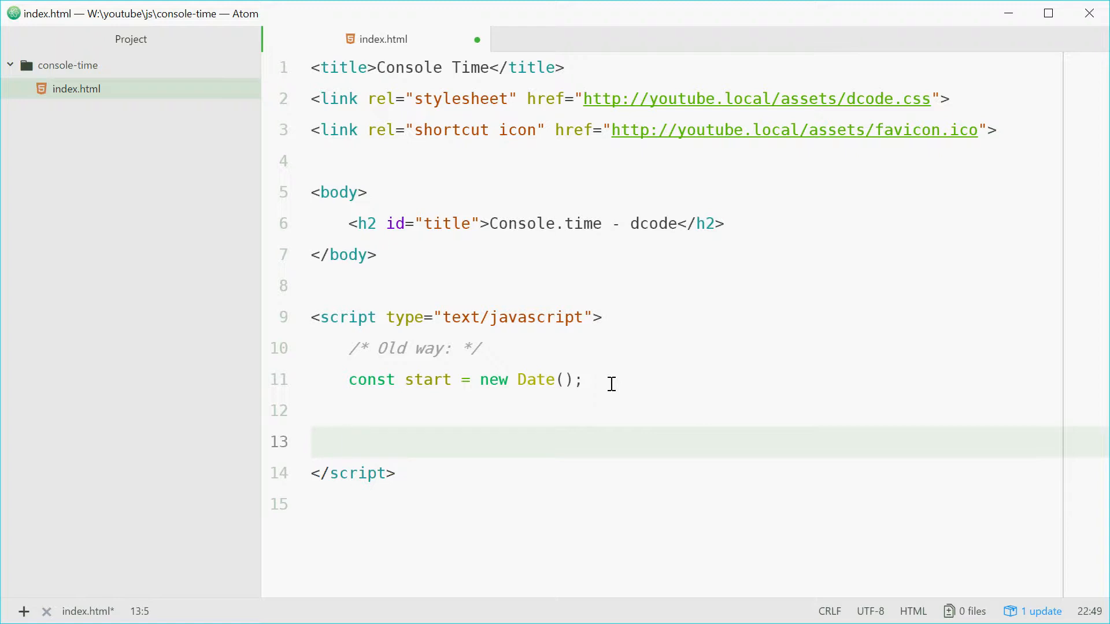
- Add alert("How's it going?"); on a later line
{"action": "type", "text": "alert()"}
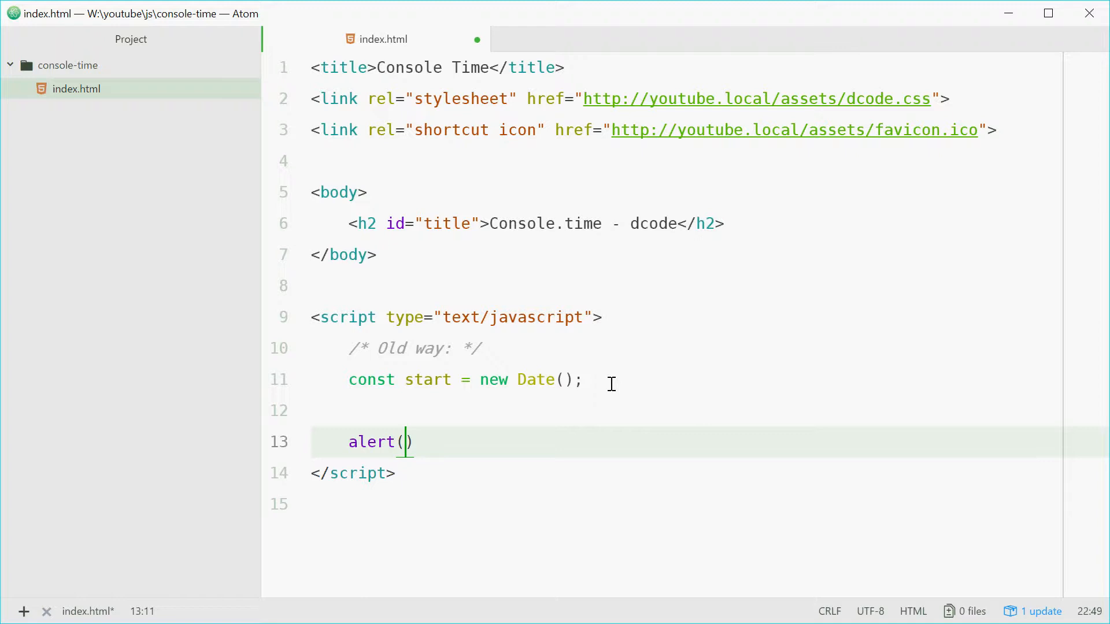
{"action": "type", "text": "\"Ho"}
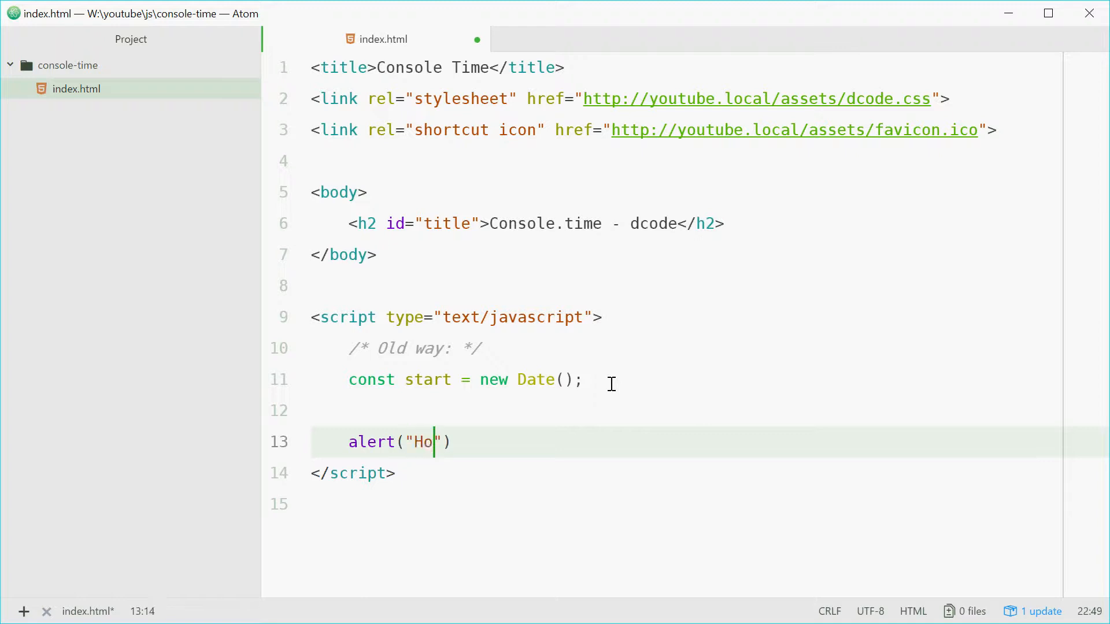
{"action": "type", "text": "w's it going?"}
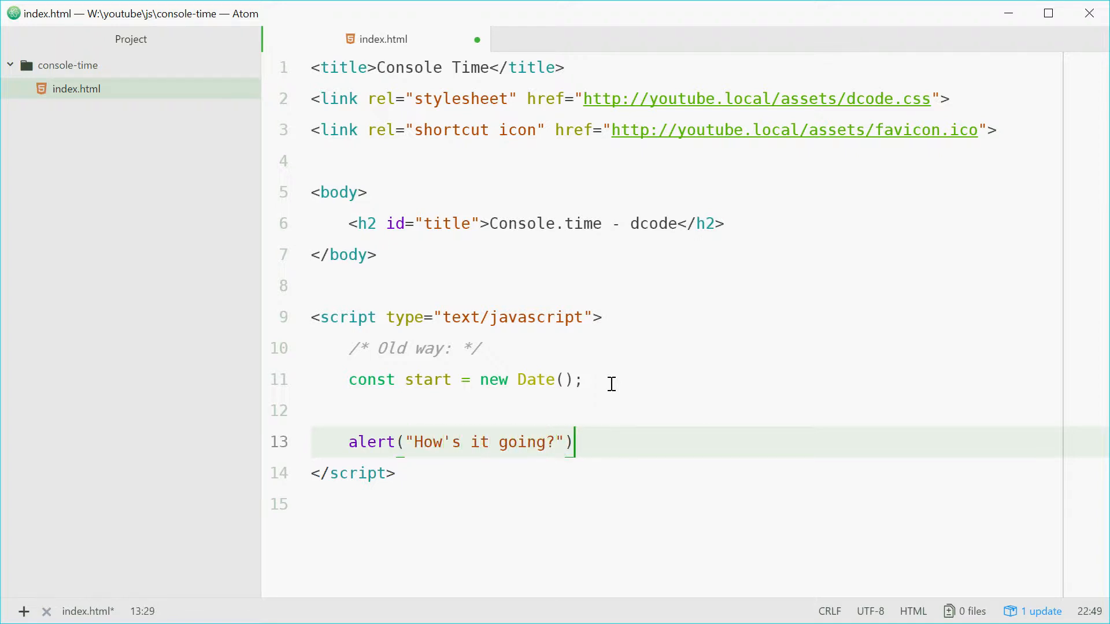
{"action": "type", "text": ";"}
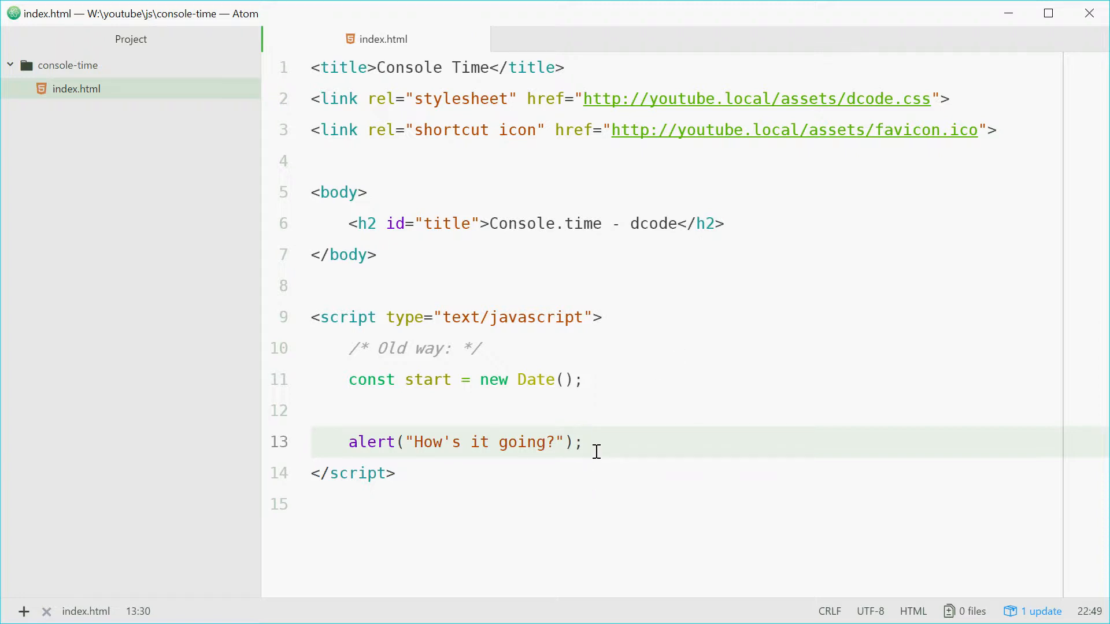
{"action": "left_click", "coordinate": [583, 441]}
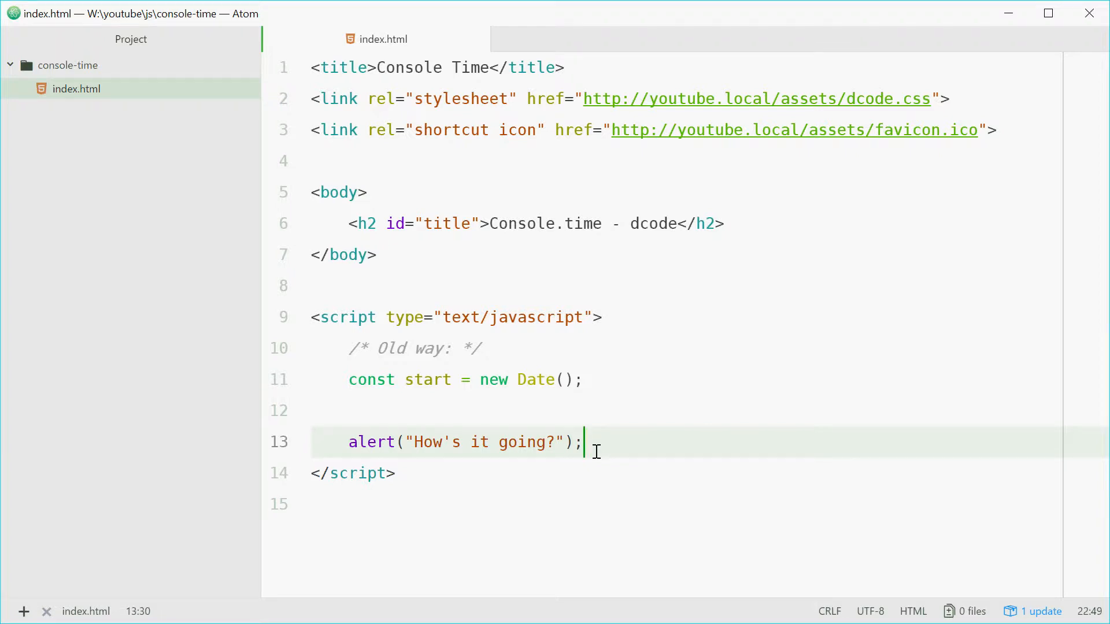
- Declare const end = new Date(); below the alert
{"action": "key", "text": "enter"}
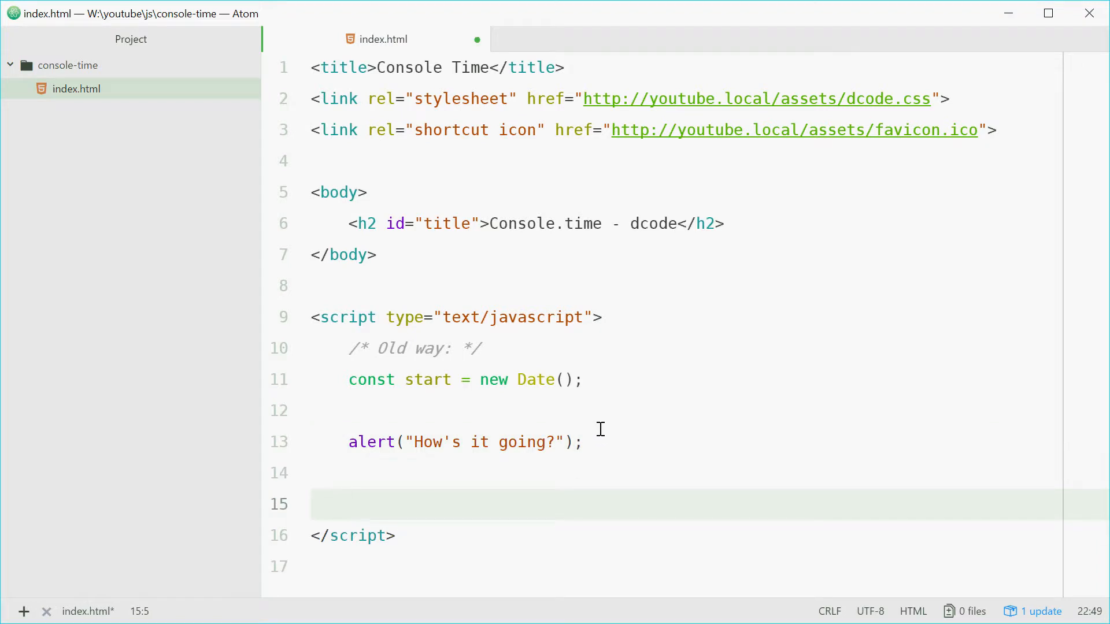
{"action": "left_click", "coordinate": [350, 379]}
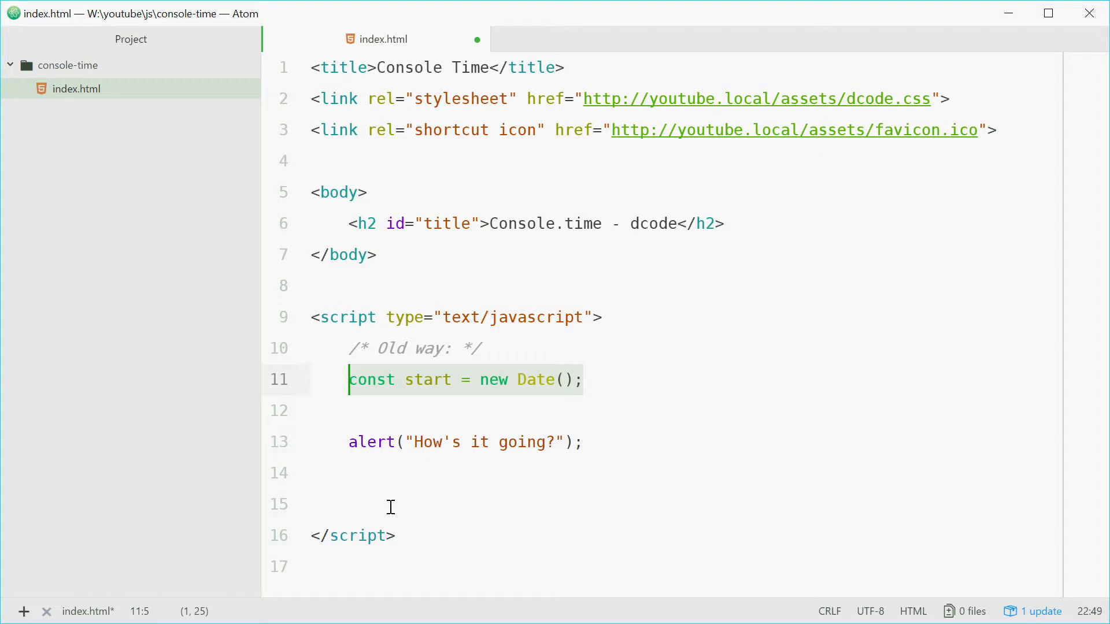
{"action": "type", "text": "const end"}
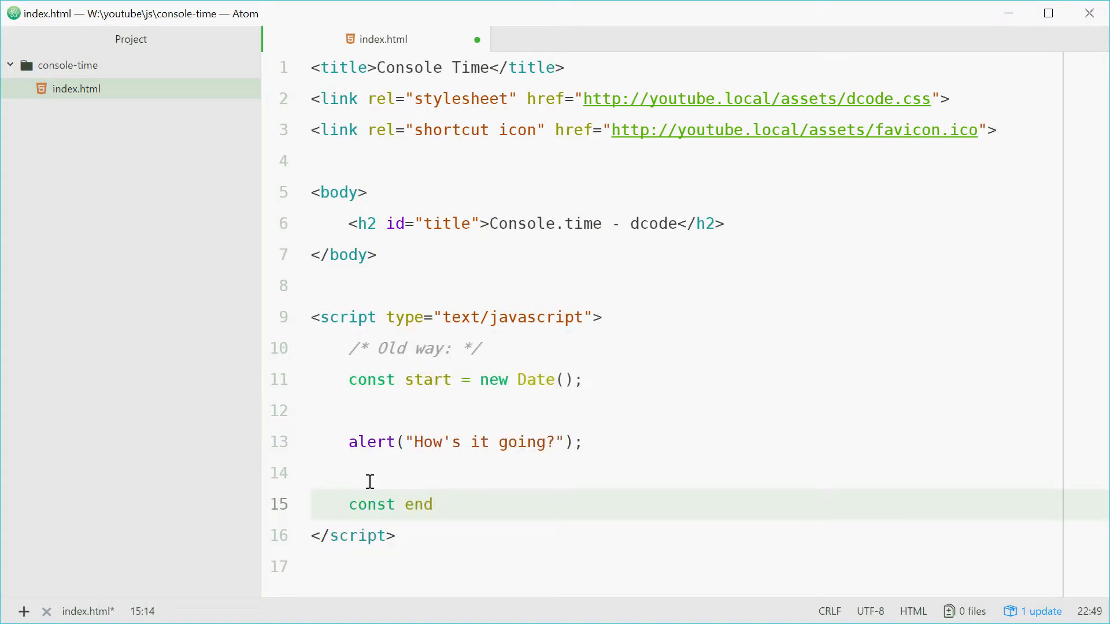
{"action": "type", "text": "= new"}
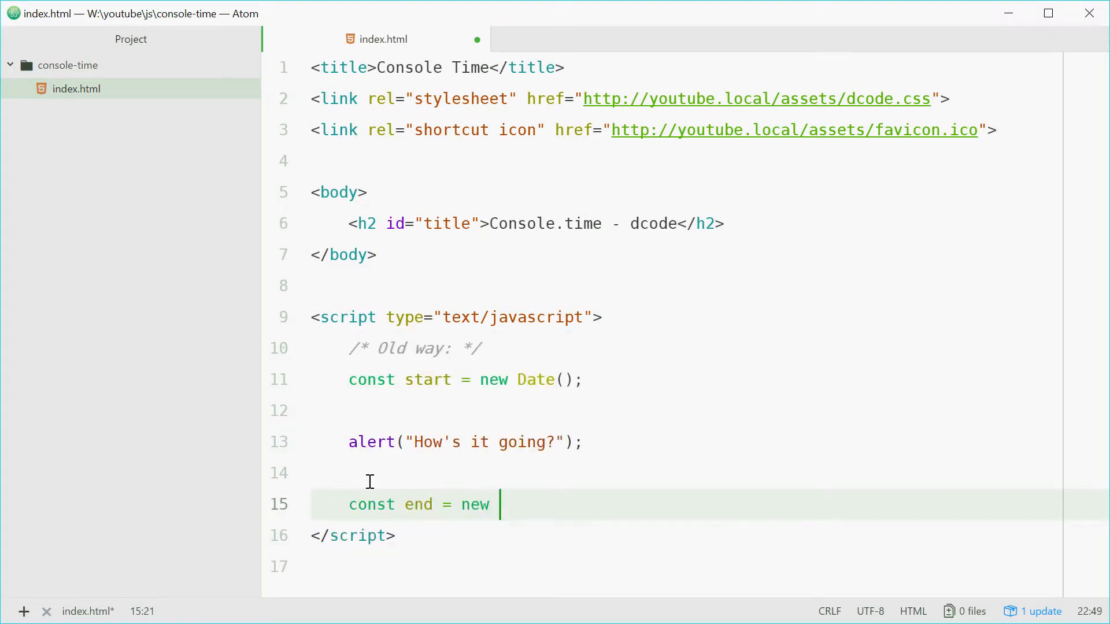
{"action": "type", "text": "Date();"}
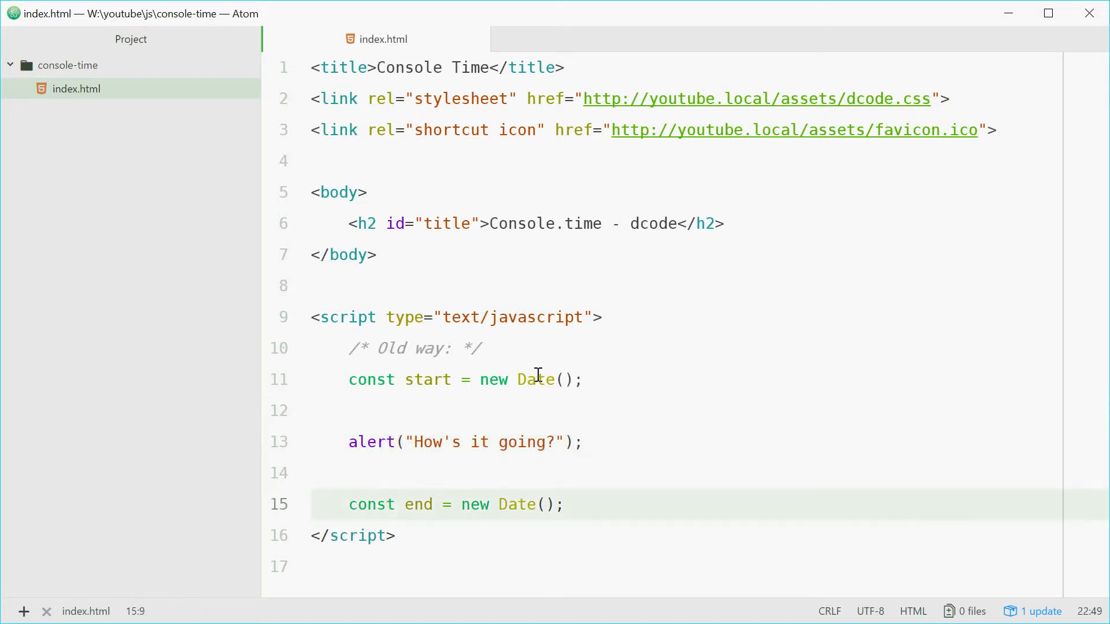
- Log the elapsed time with console.log(end - start)
{"action": "left_click", "coordinate": [595, 504]}
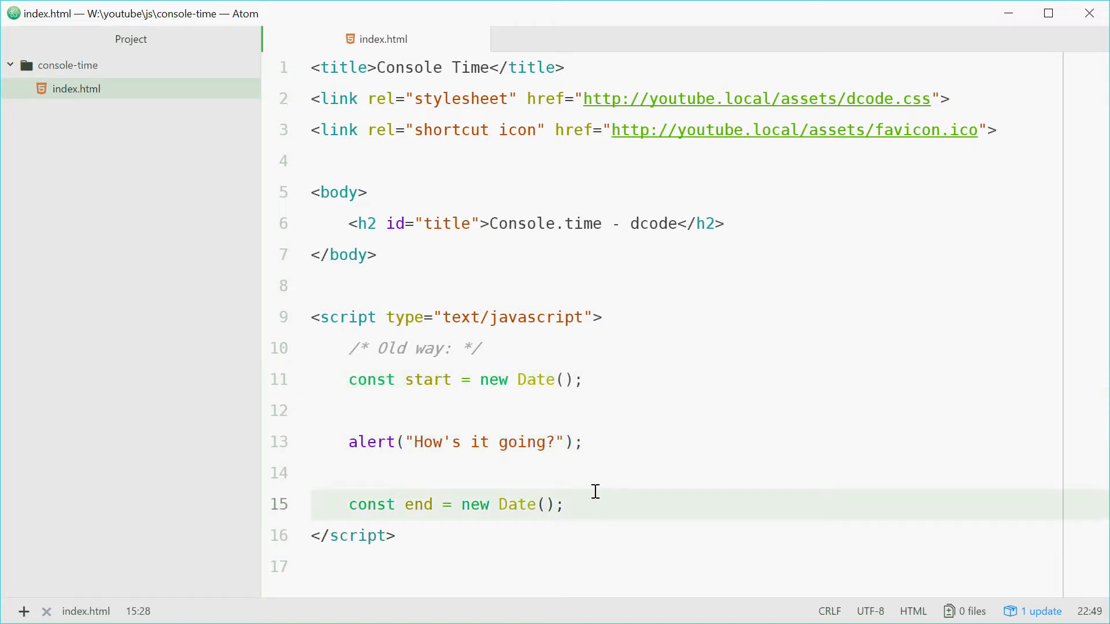
{"action": "type", "text": "le.log(start);"}
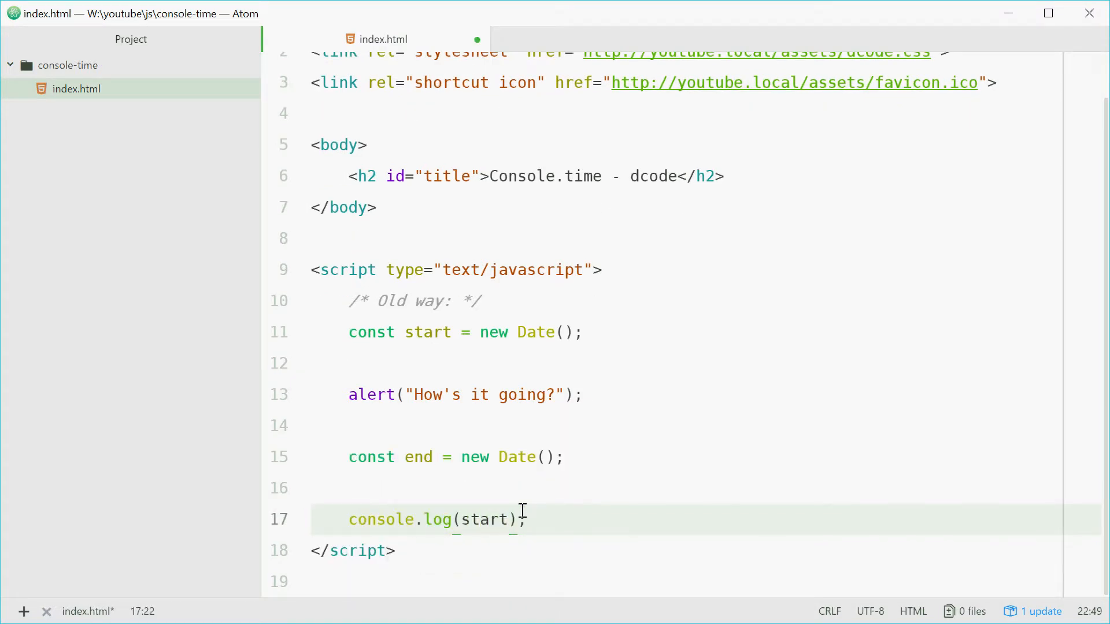
{"action": "type", "text": "end"}
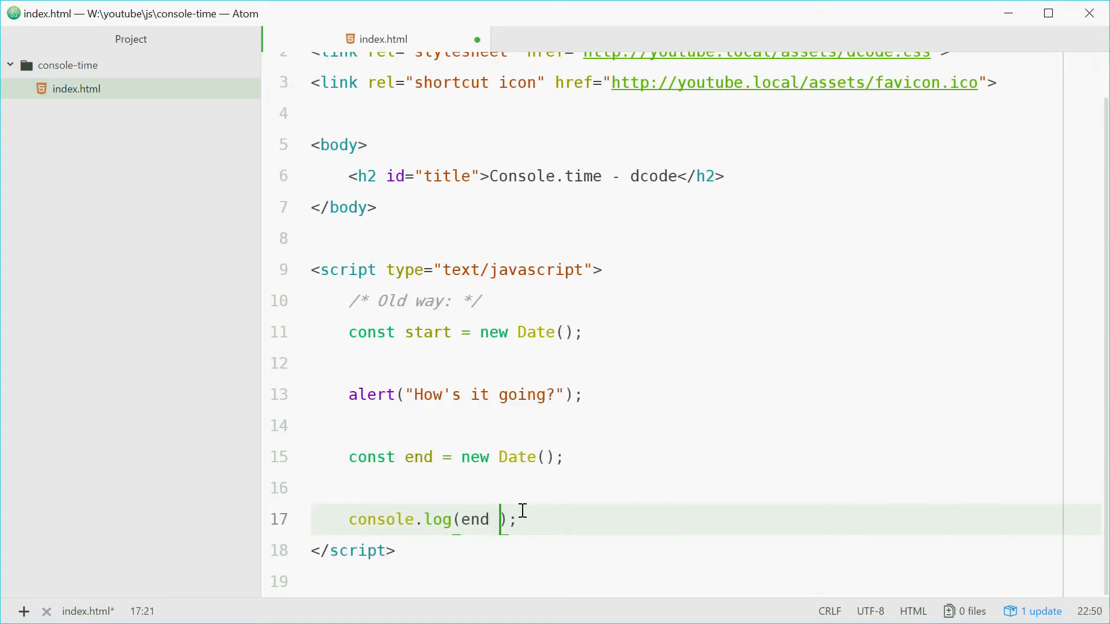
{"action": "type", "text": "- start"}
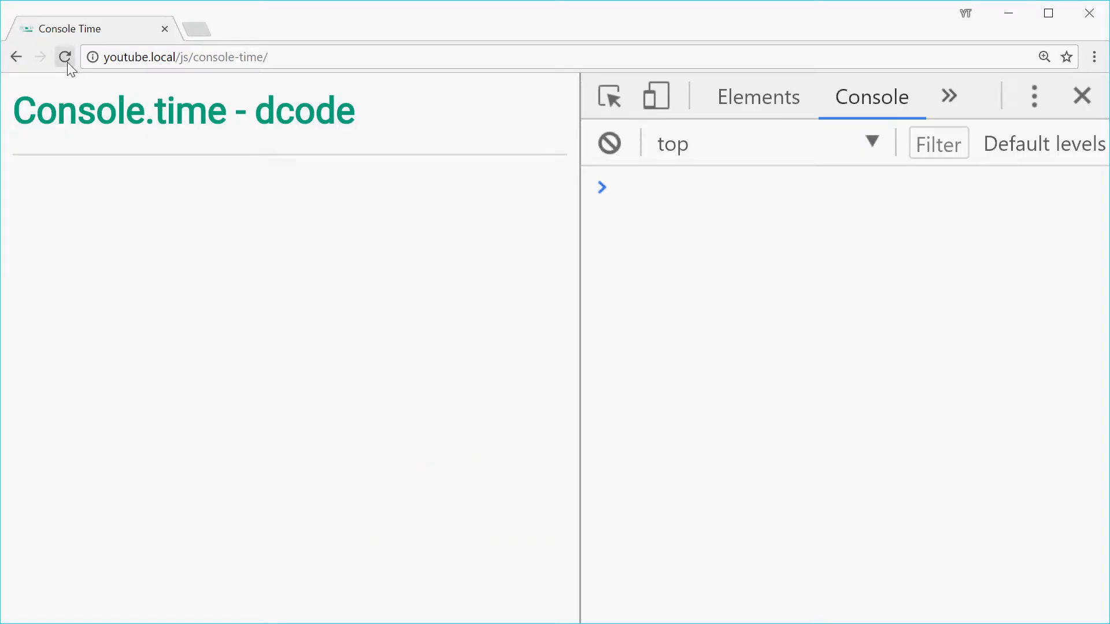
- Reload the page in Chrome and dismiss the alert so 1990 is logged
{"action": "left_click", "coordinate": [65, 57]}
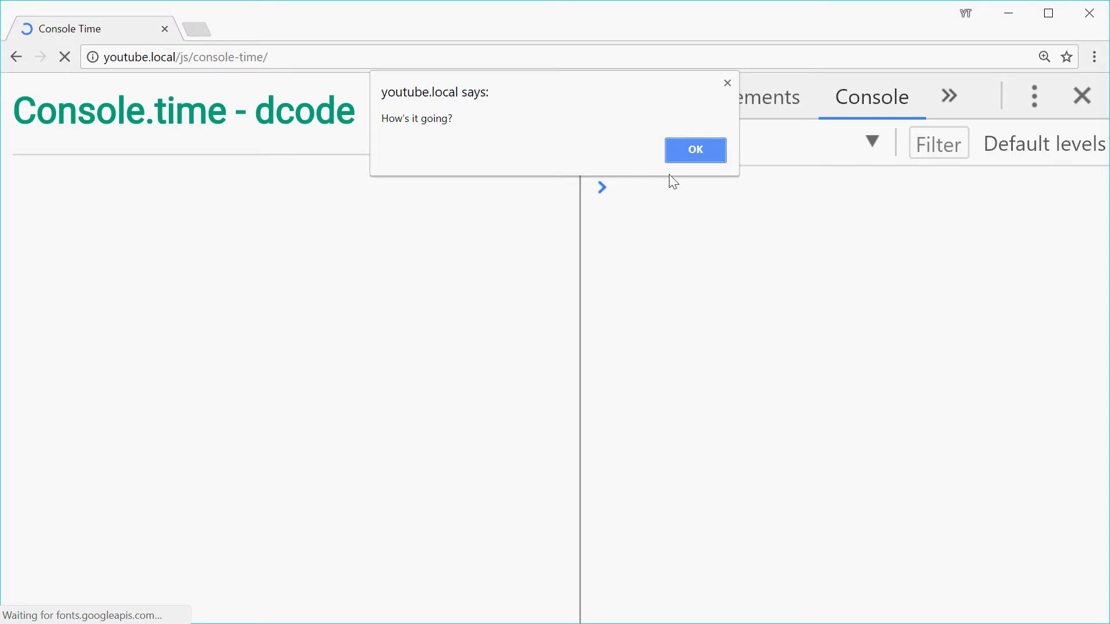
{"action": "left_click", "coordinate": [695, 149]}
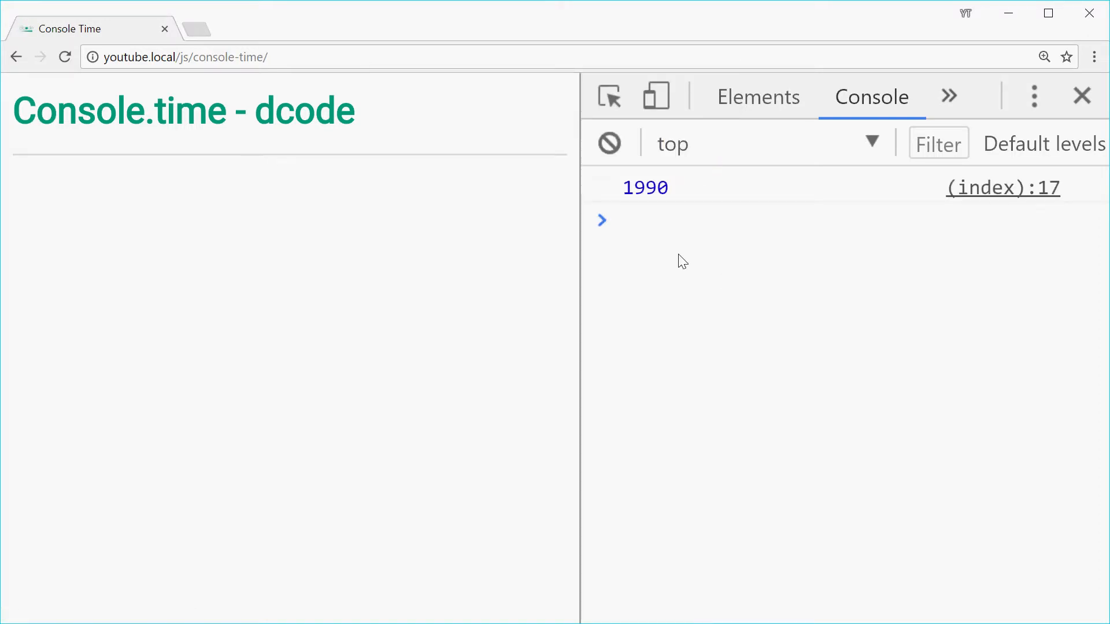
{"action": "mouse_move", "coordinate": [747, 252]}
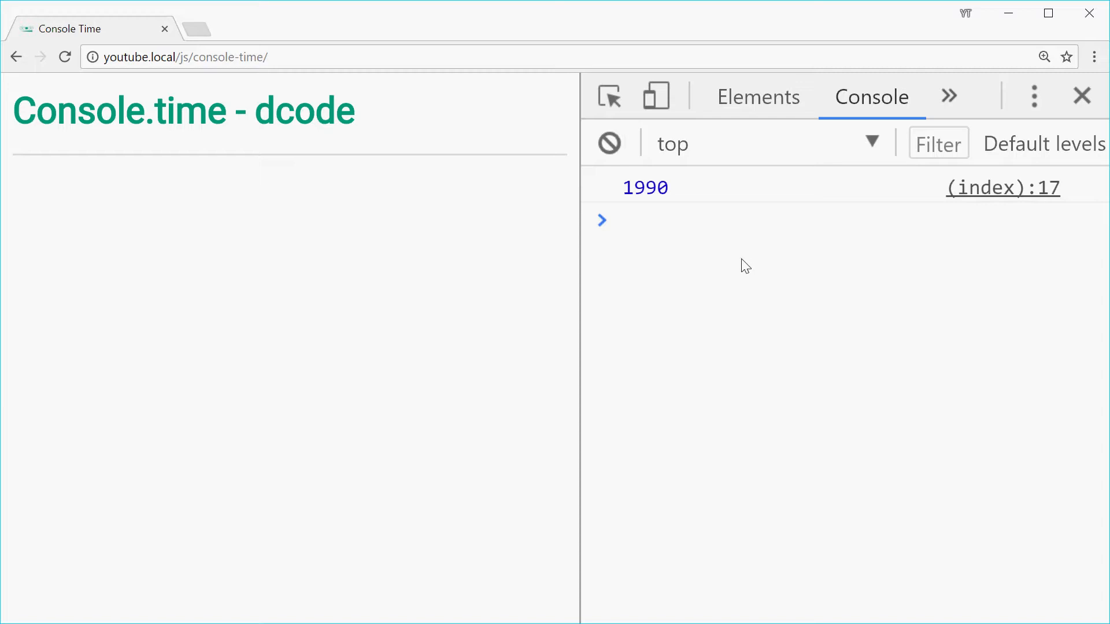
{"action": "mouse_move", "coordinate": [111, 391]}
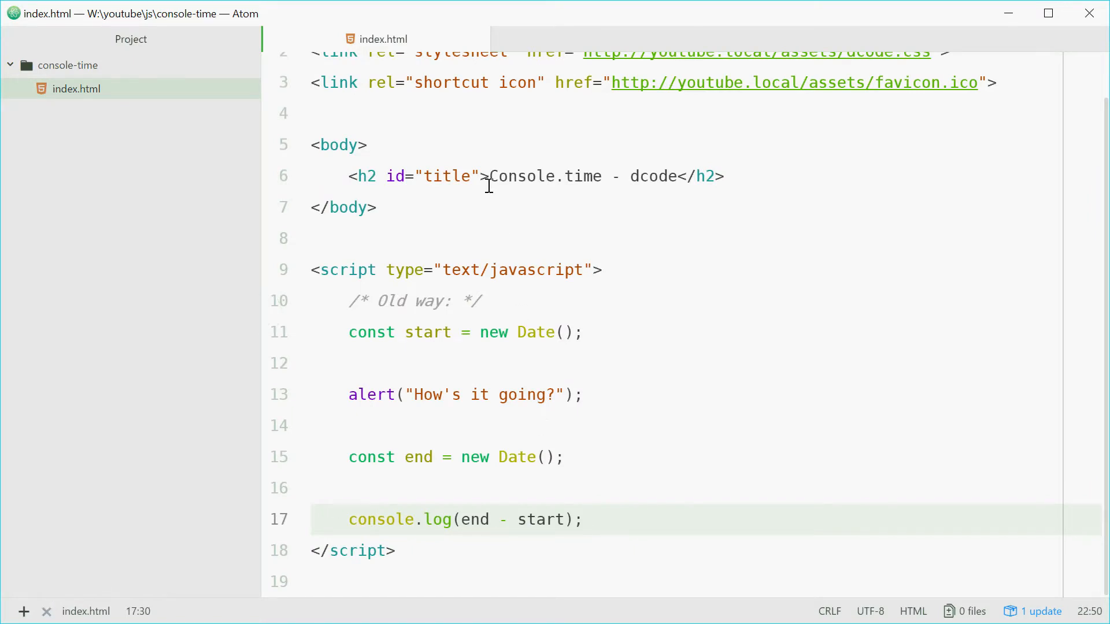
- Replace const start = new Date(); with console.time('dcode');
{"action": "double_click", "coordinate": [528, 176]}
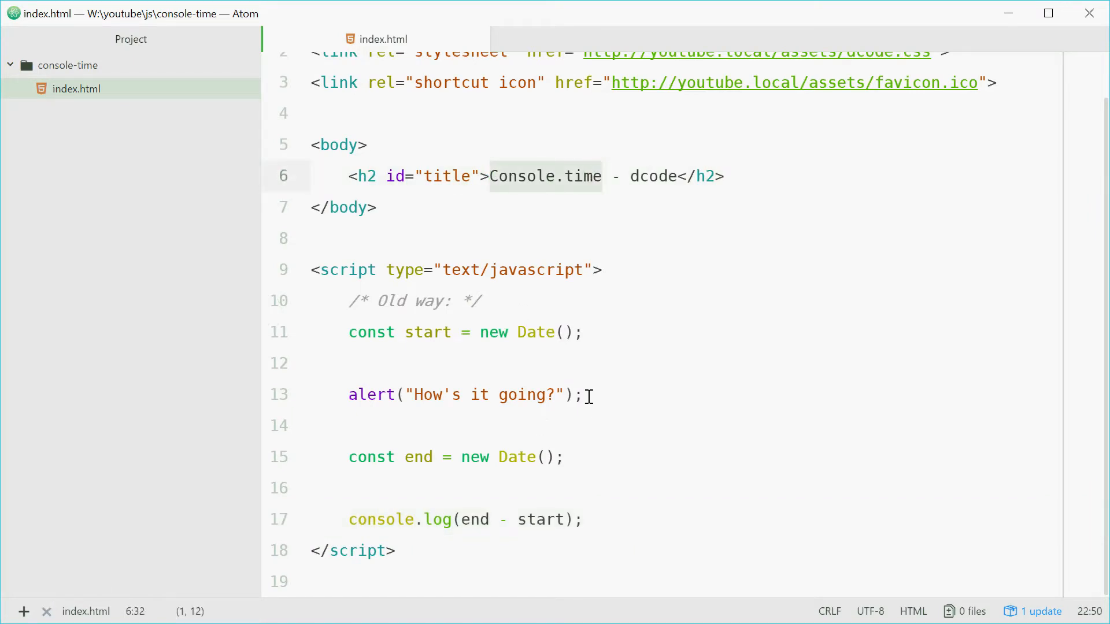
{"action": "left_click", "coordinate": [602, 176]}
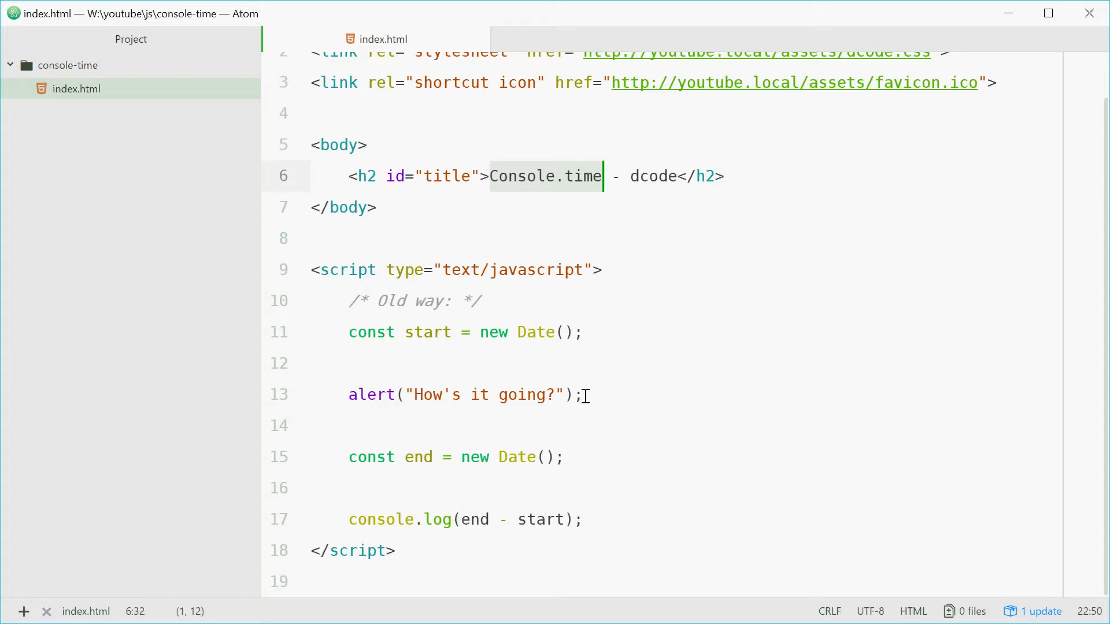
{"action": "left_click", "coordinate": [482, 300]}
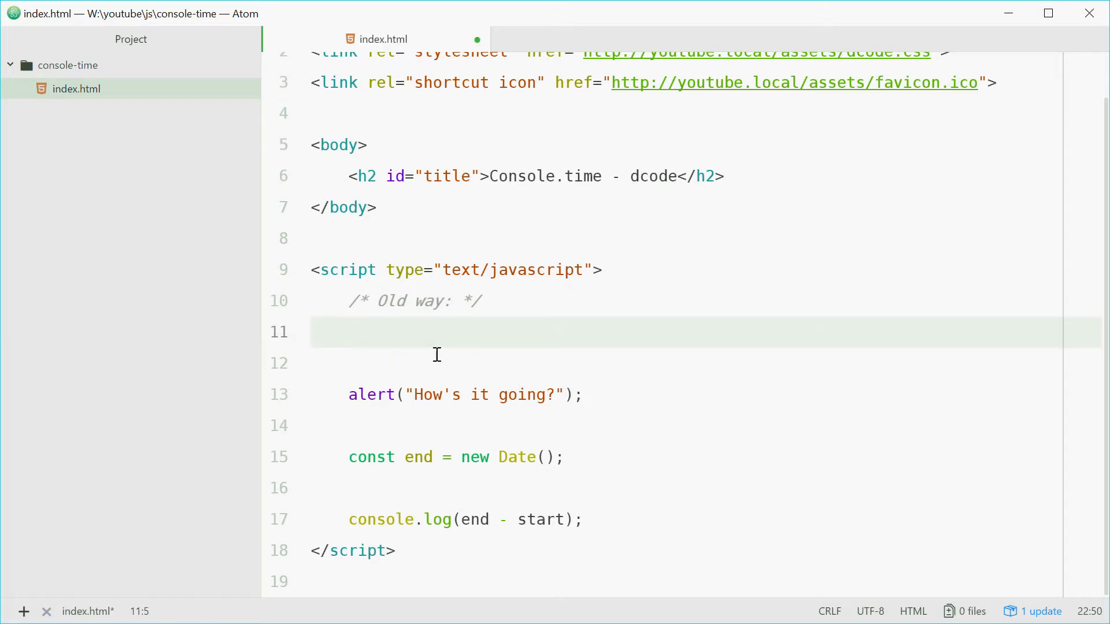
{"action": "type", "text": "console.ti"}
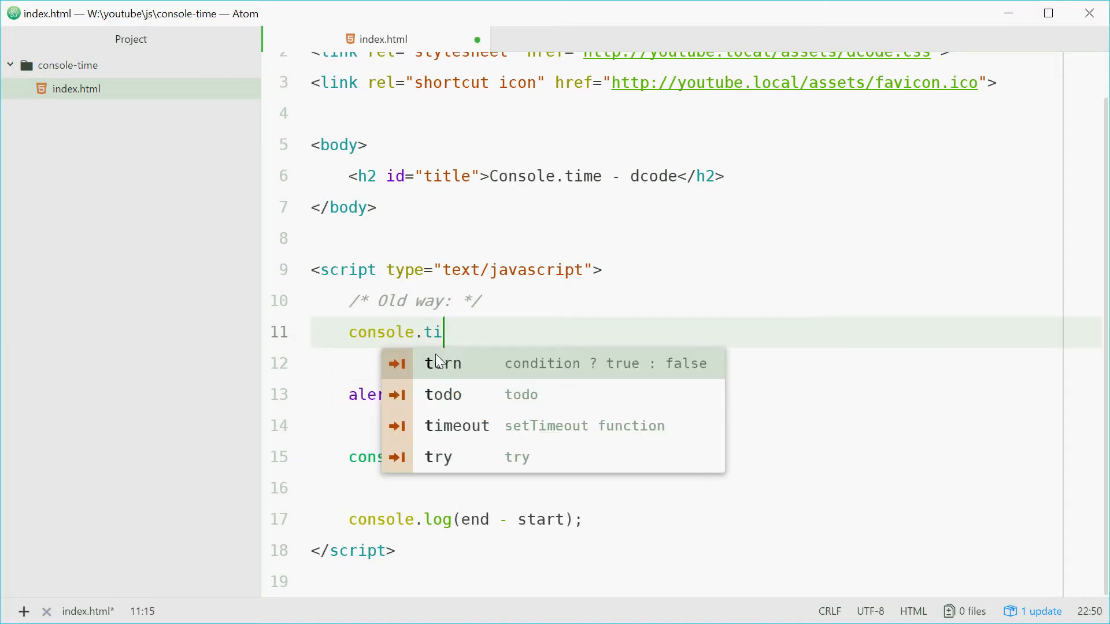
{"action": "type", "text": "me"}
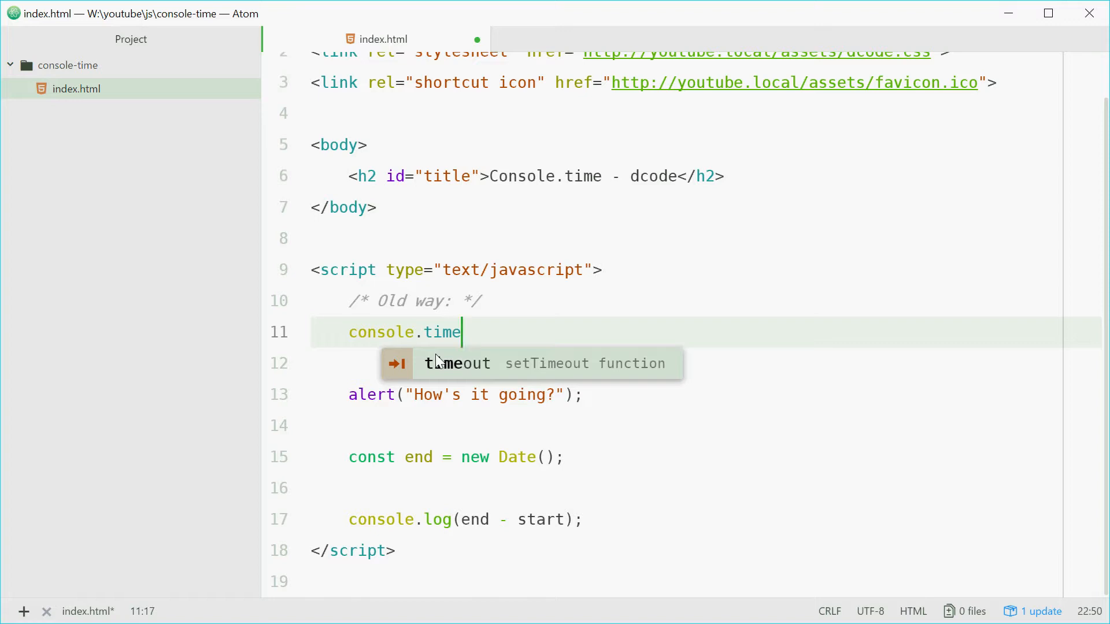
{"action": "type", "text": "('')"}
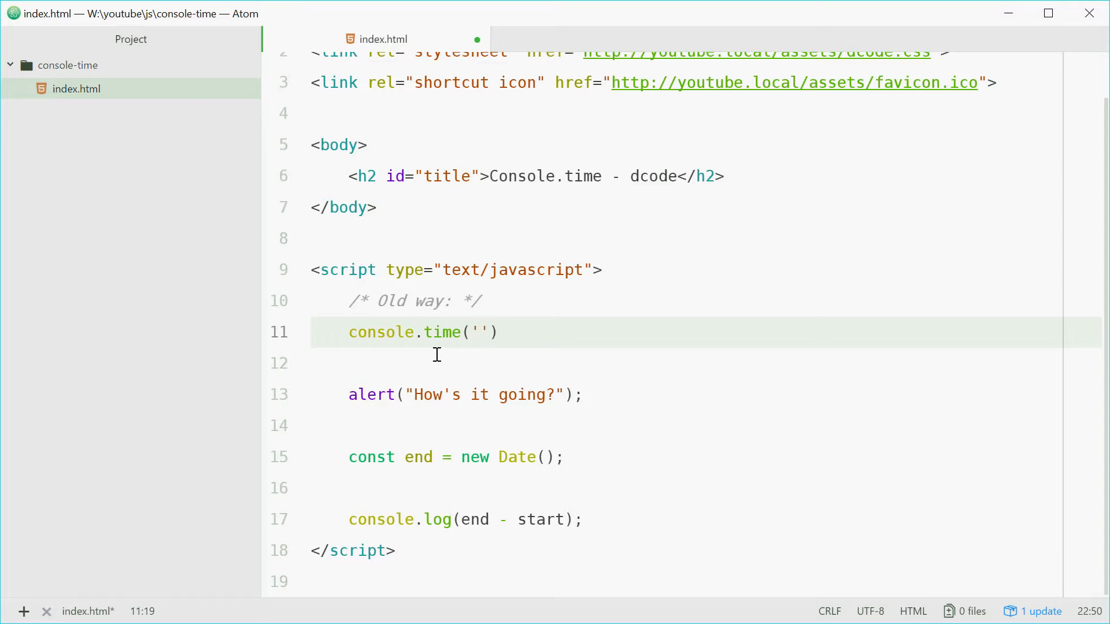
{"action": "type", "text": "dcode"}
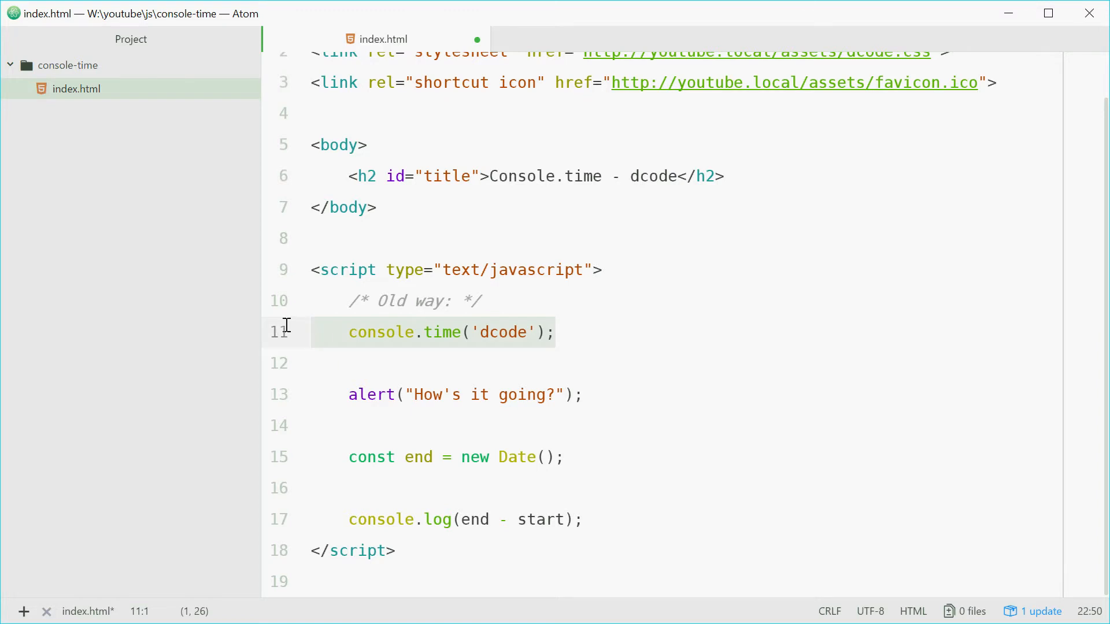
{"action": "double_click", "coordinate": [503, 331]}
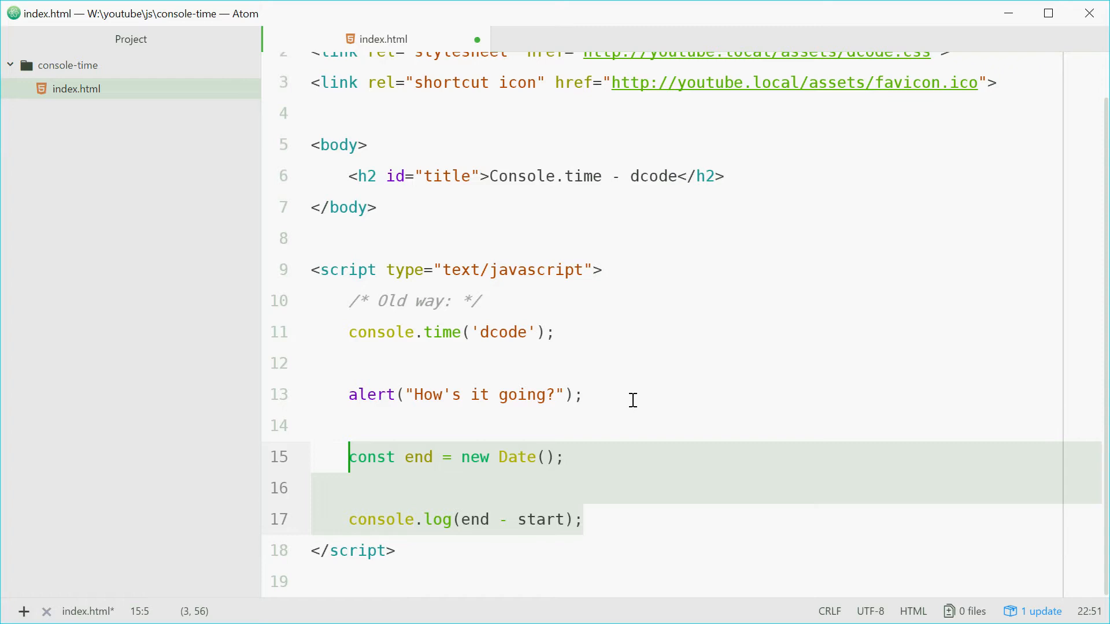
- Type console.timeEnd('dcode') in place of the end Date and console.log lines
{"action": "type", "text": "console"}
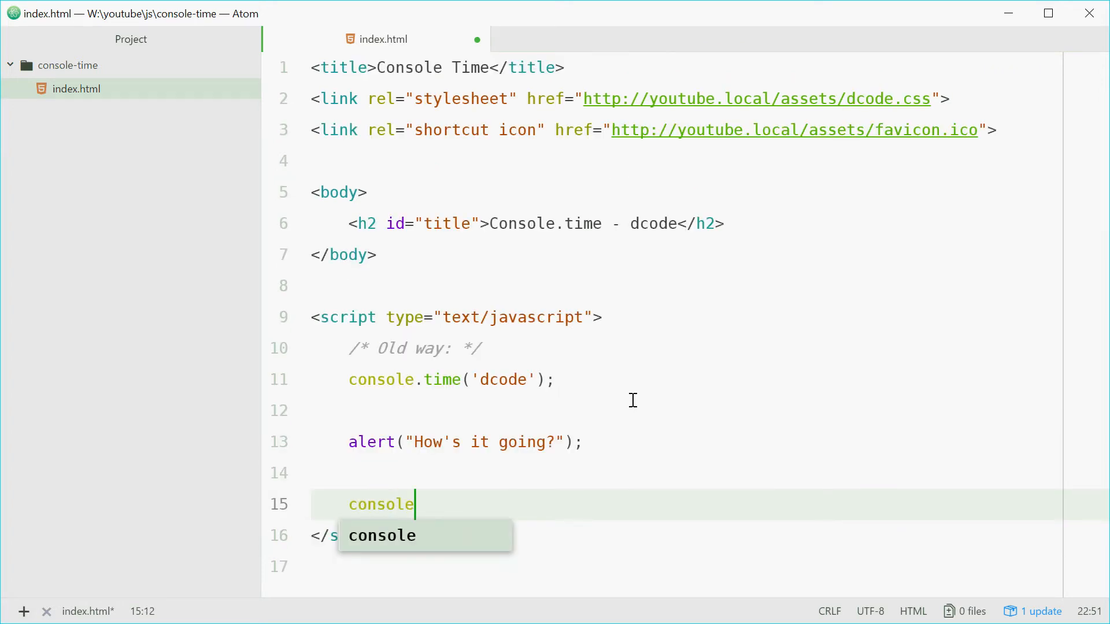
{"action": "type", "text": ".timeEnd('"}
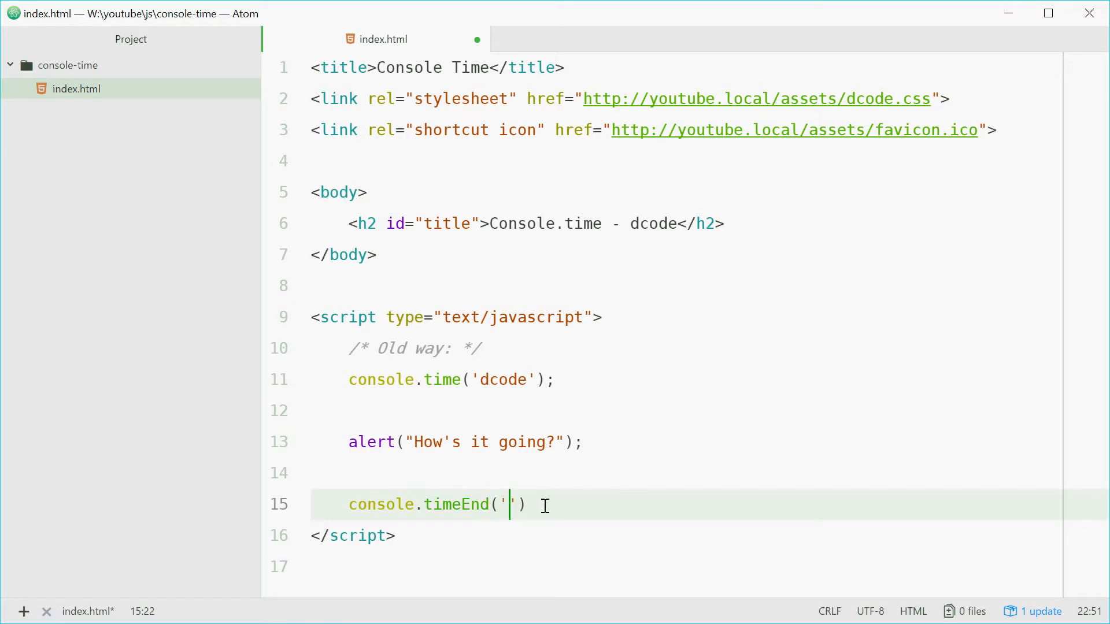
{"action": "type", "text": "dcode"}
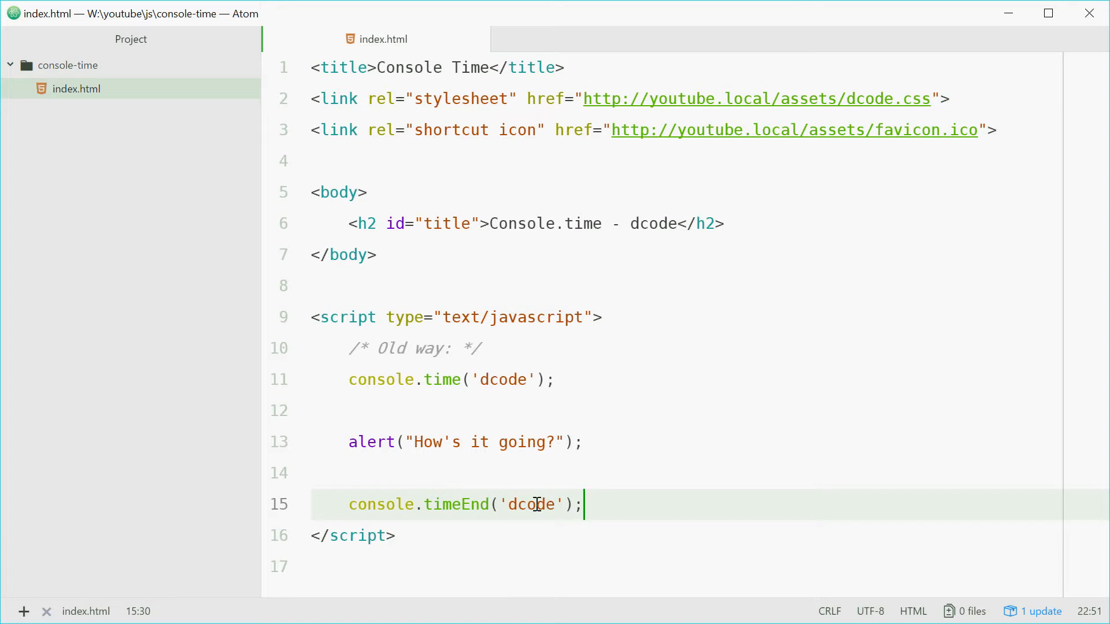
{"action": "mouse_move", "coordinate": [611, 400]}
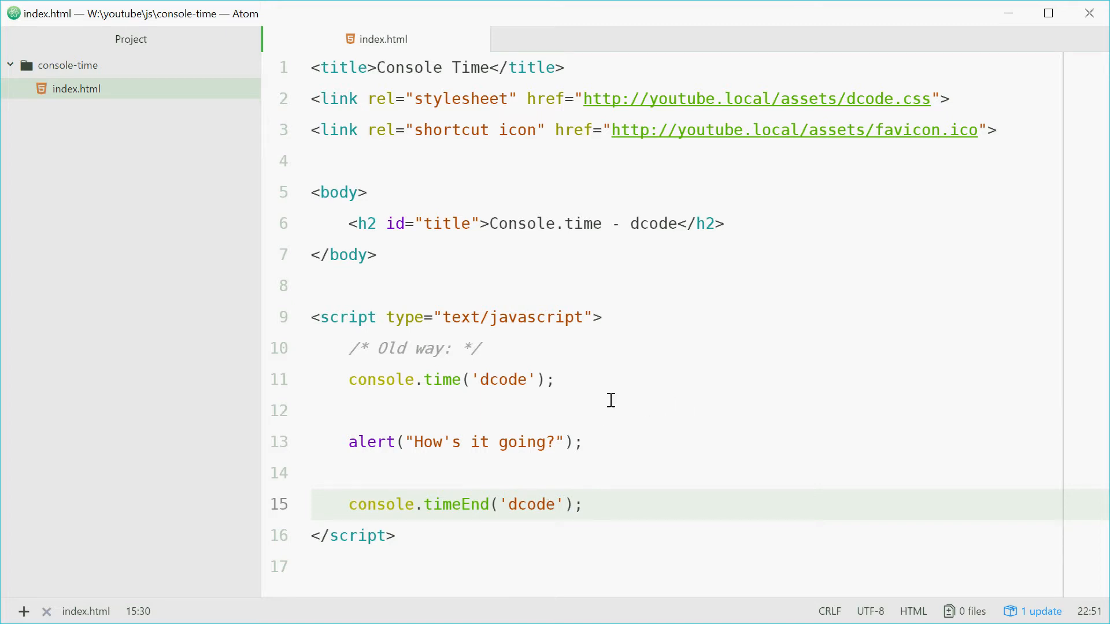
{"action": "double_click", "coordinate": [503, 380]}
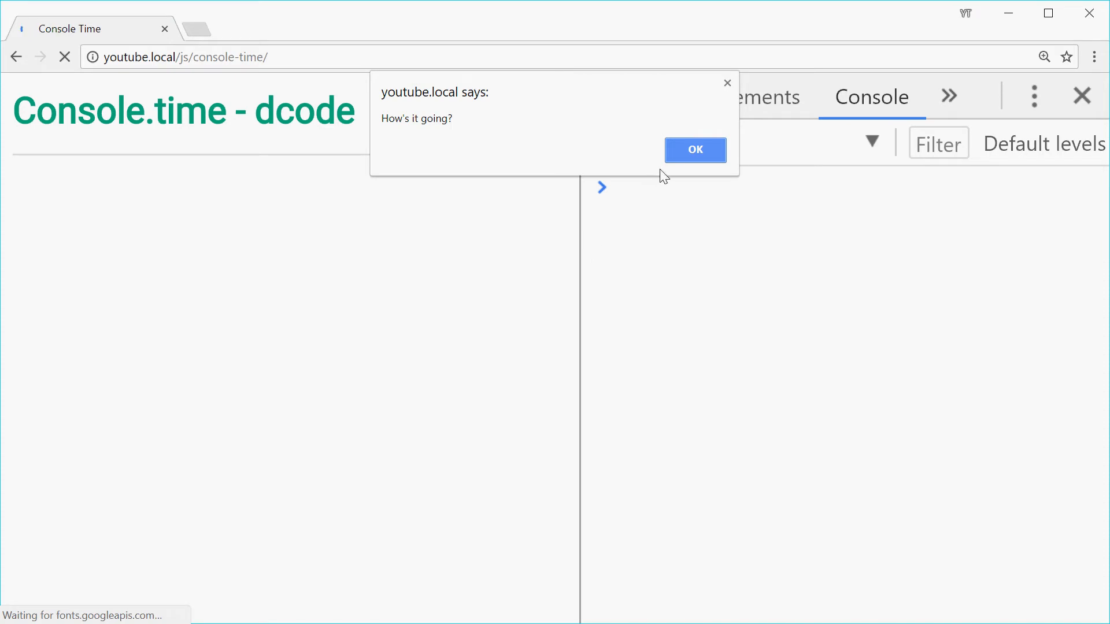
- Dismiss the alert and inspect the dcode: 1463.57666015625ms timer output
{"action": "left_click", "coordinate": [695, 150]}
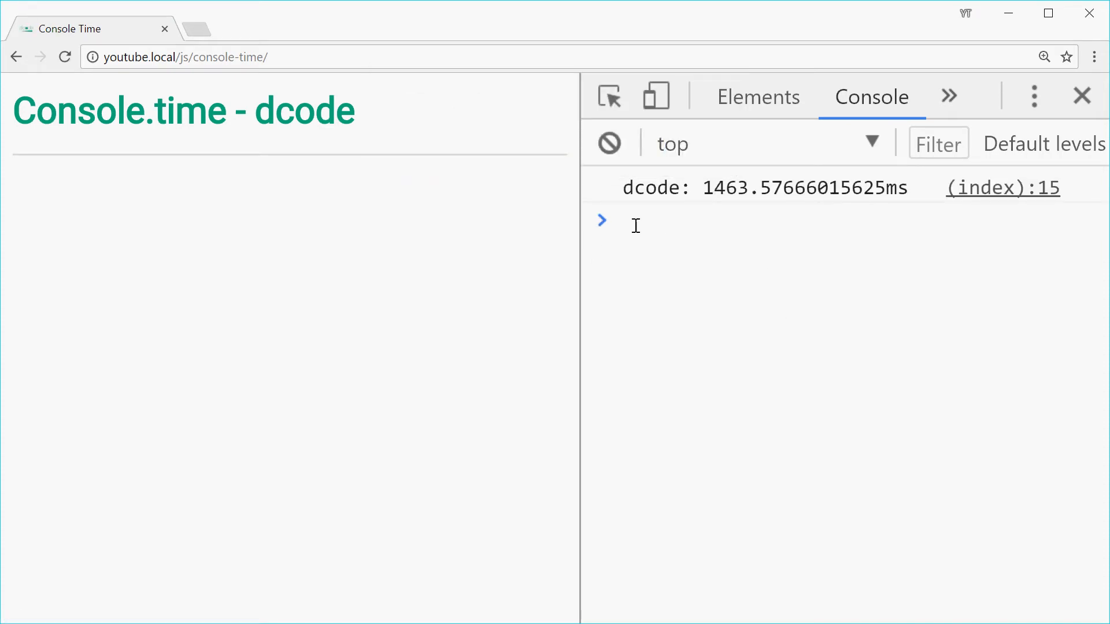
{"action": "double_click", "coordinate": [655, 188]}
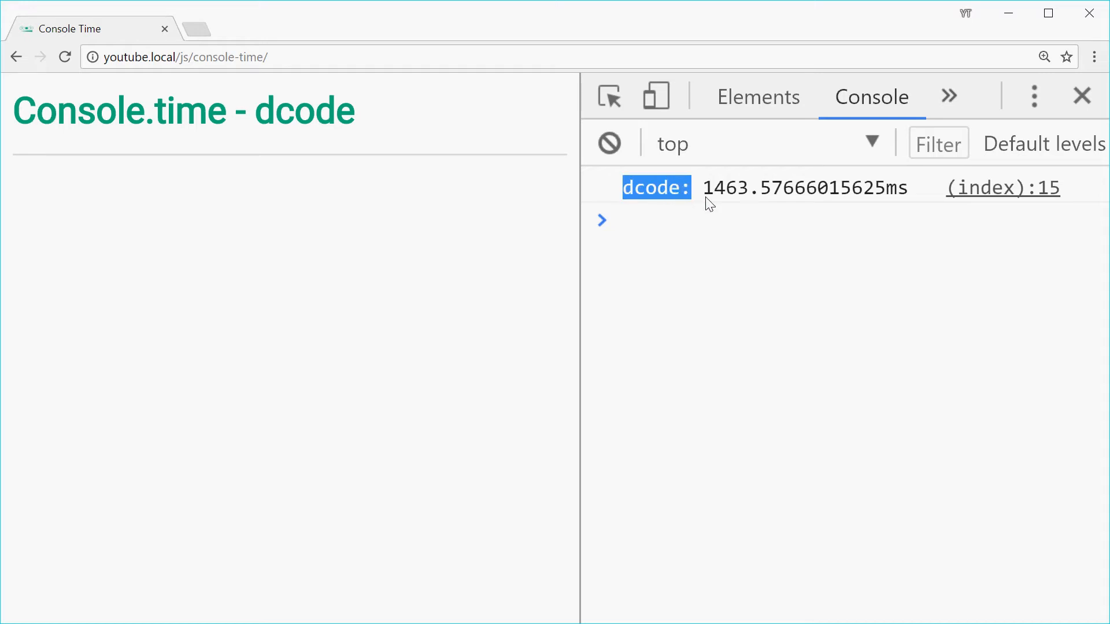
{"action": "mouse_move", "coordinate": [765, 195]}
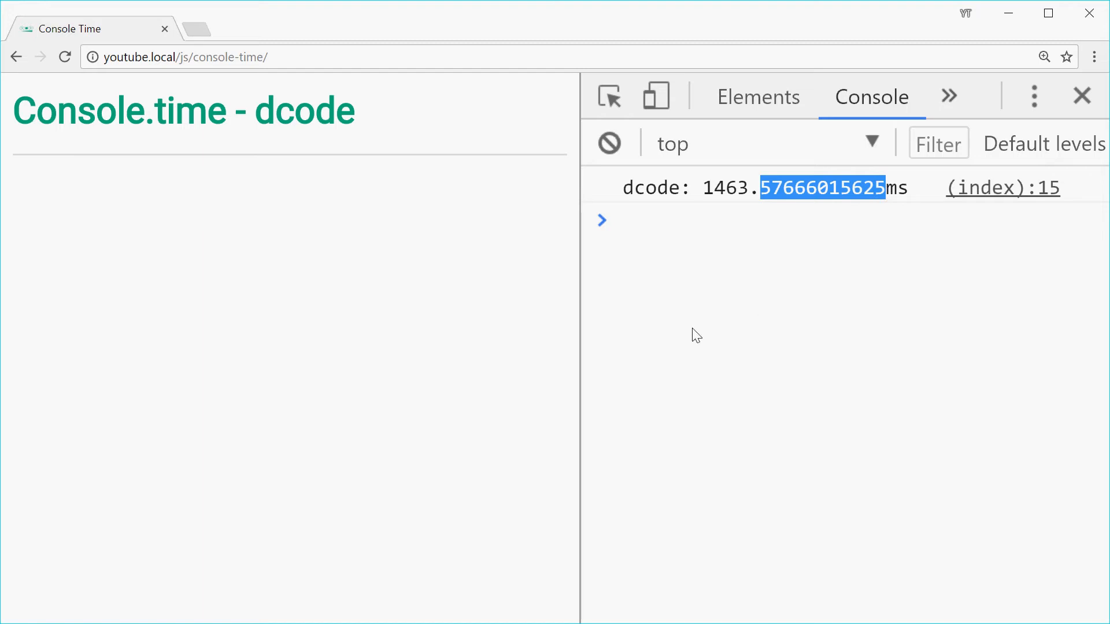
{"action": "mouse_move", "coordinate": [864, 229]}
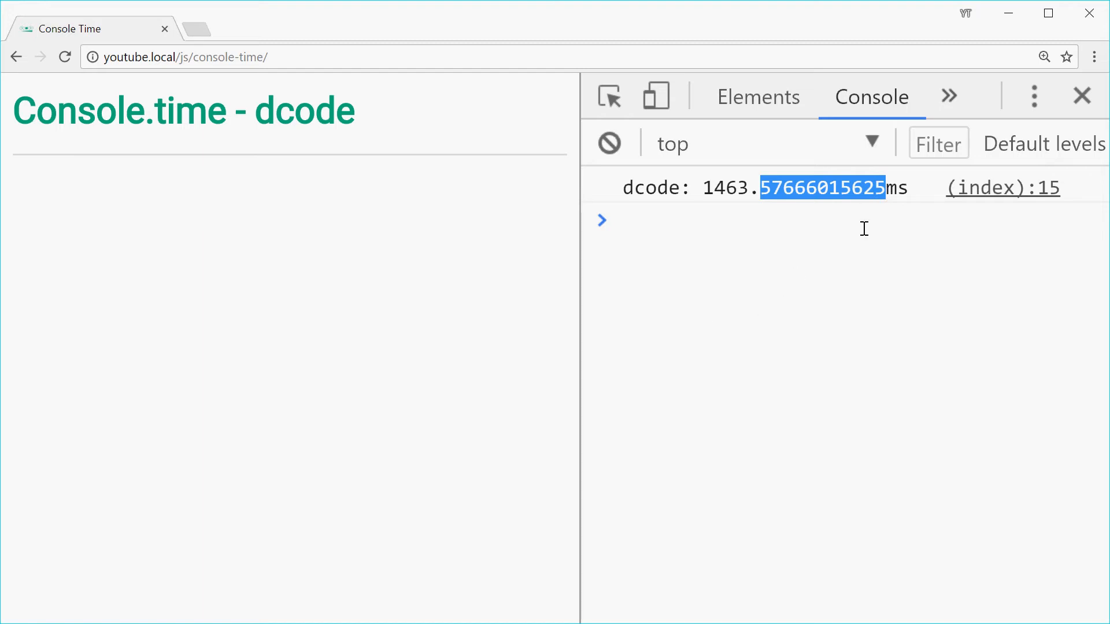
{"action": "left_click", "coordinate": [777, 249]}
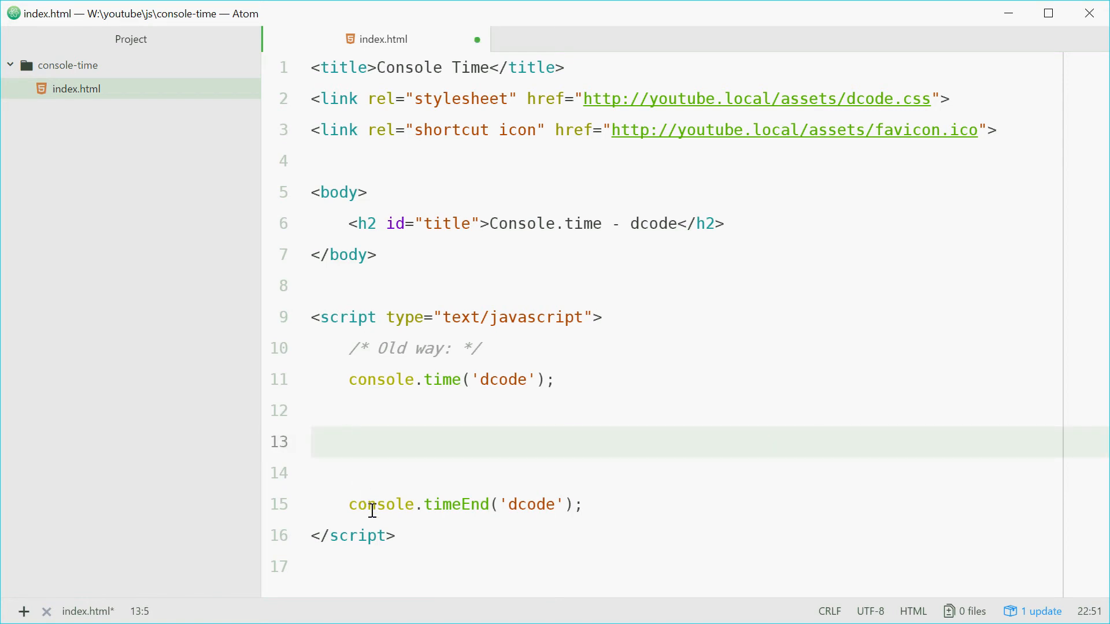
- Write let total = 0; and a for loop from n = 1 below 10000 adding n to total
{"action": "type", "text": "let total = 0;"}
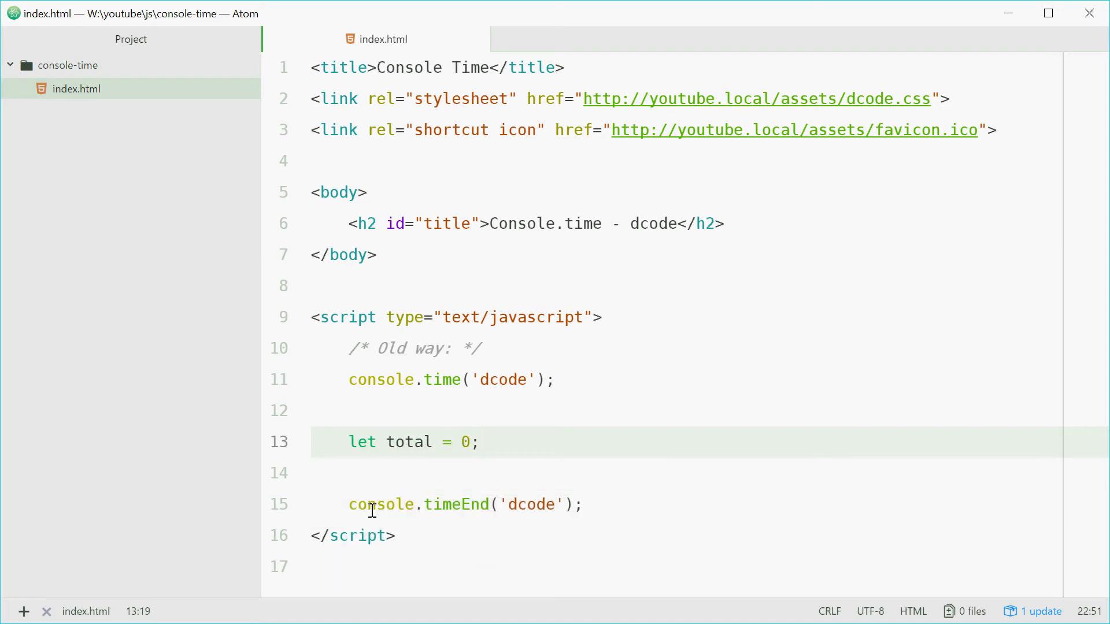
{"action": "key", "text": "enter"}
{"action": "type", "text": "for (n ="}
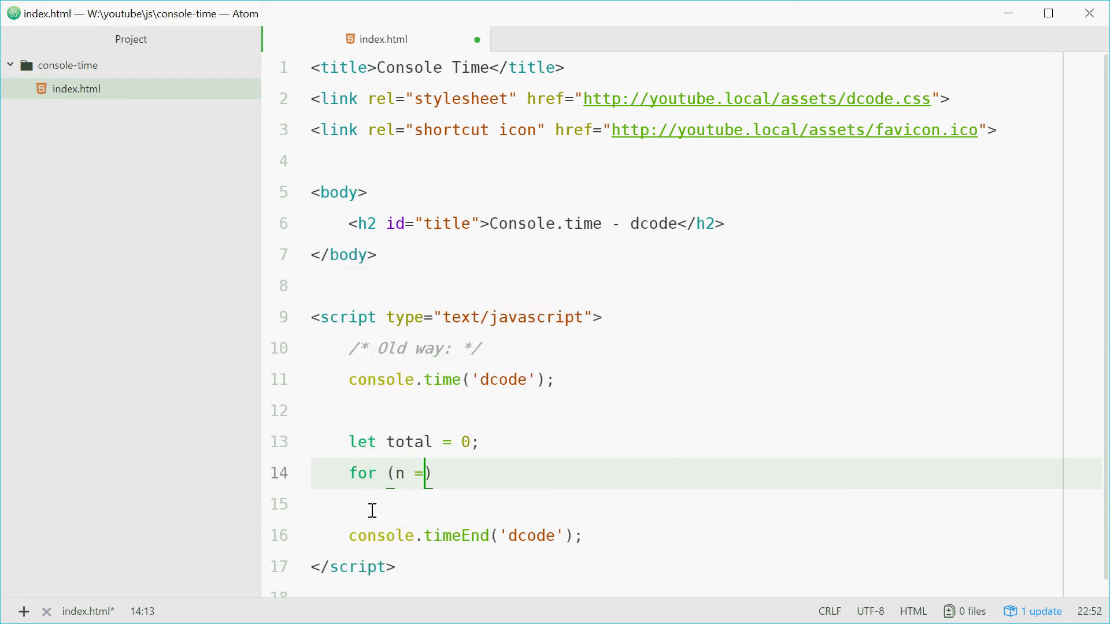
{"action": "type", "text": "1; n <"}
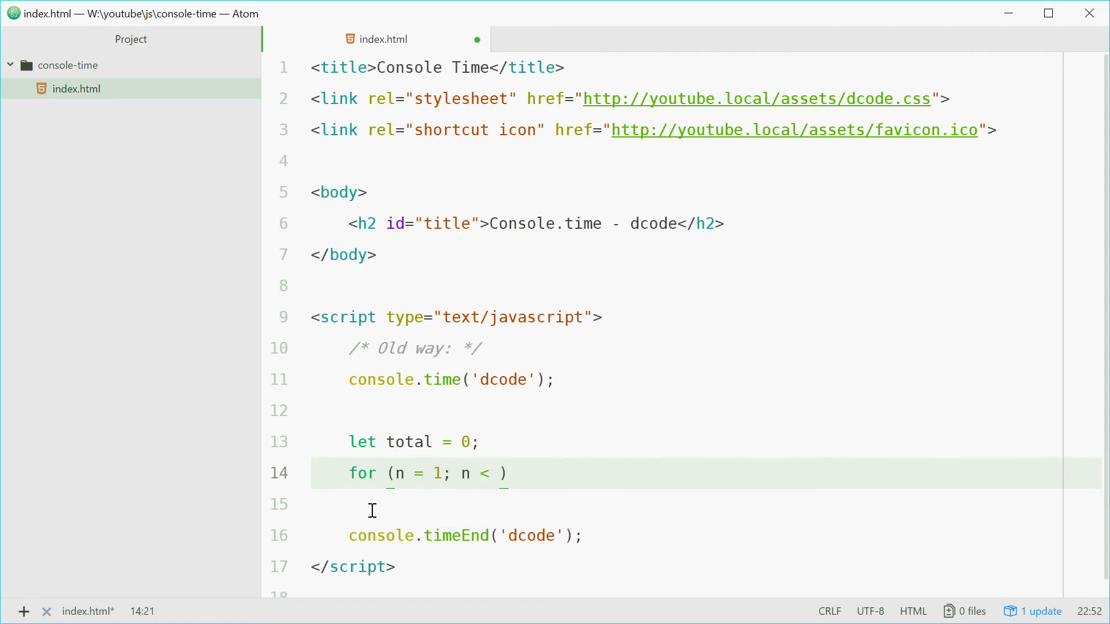
{"action": "type", "text": "10000; n"}
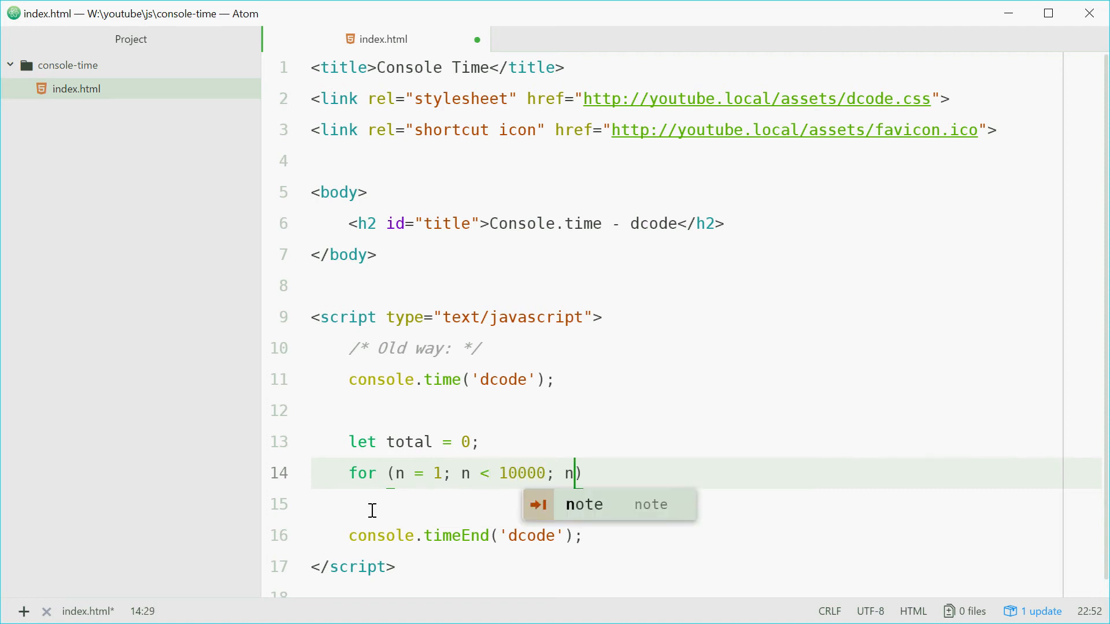
{"action": "type", "text": "++) {"}
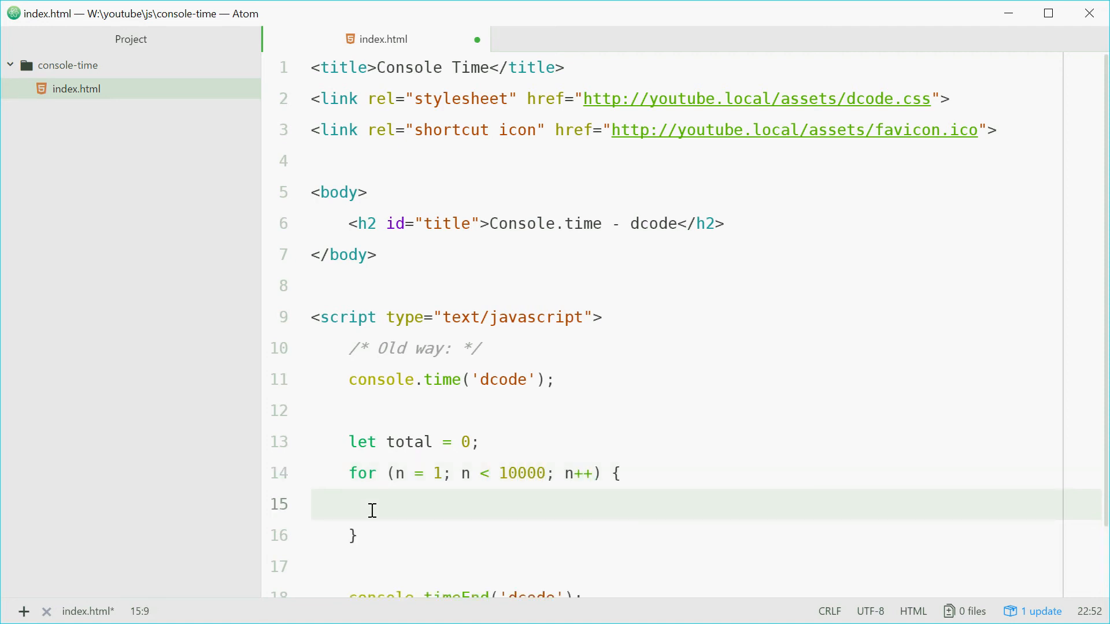
{"action": "type", "text": "total +="}
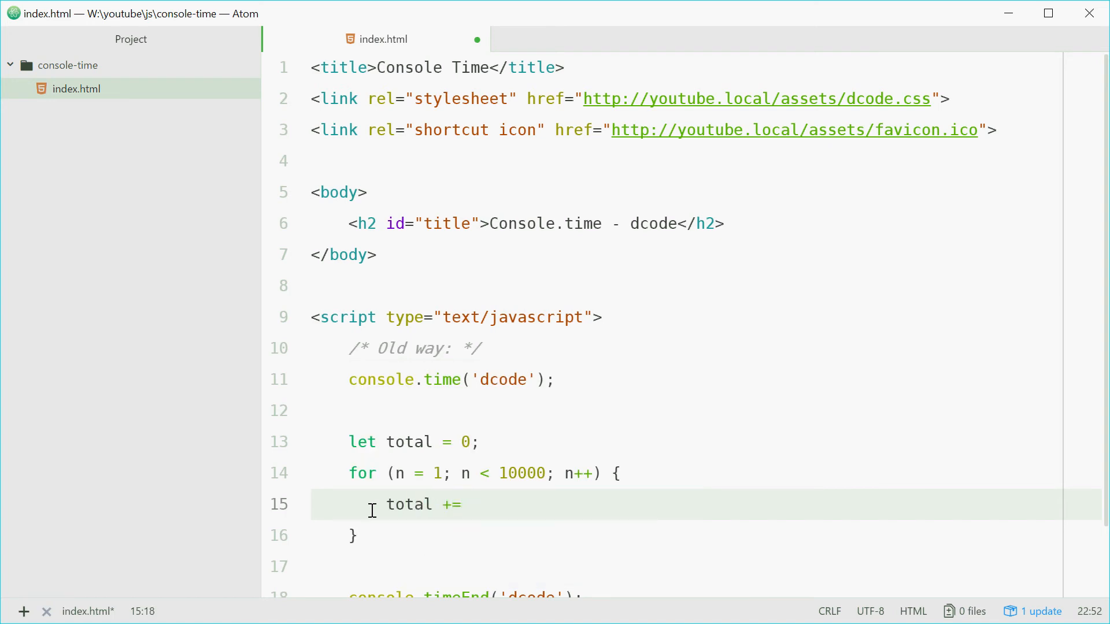
{"action": "type", "text": "n;"}
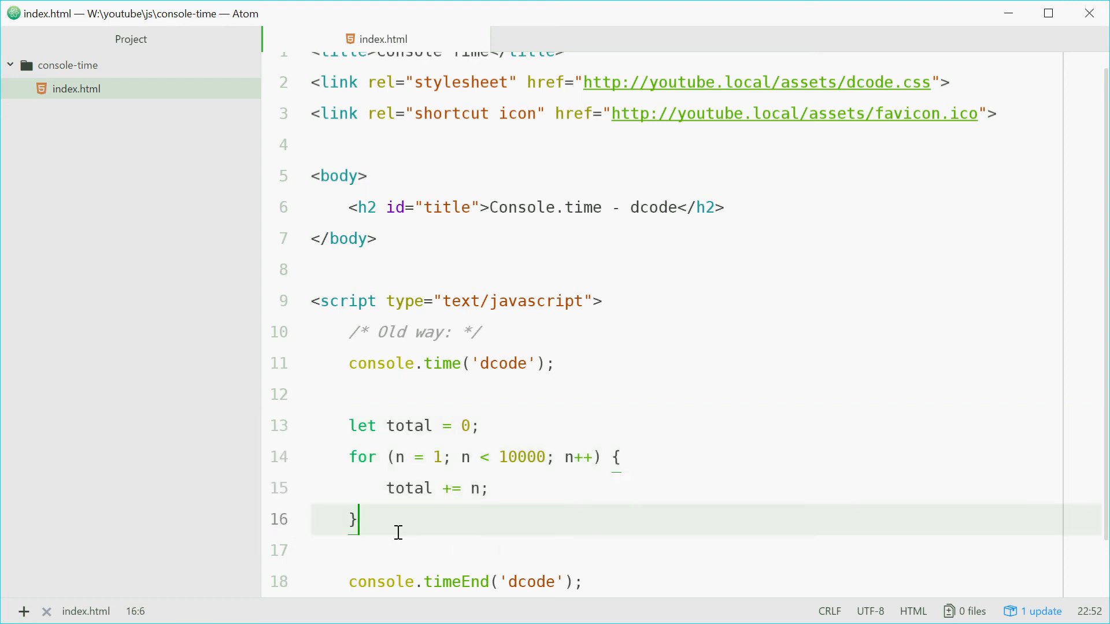
{"action": "mouse_move", "coordinate": [476, 536]}
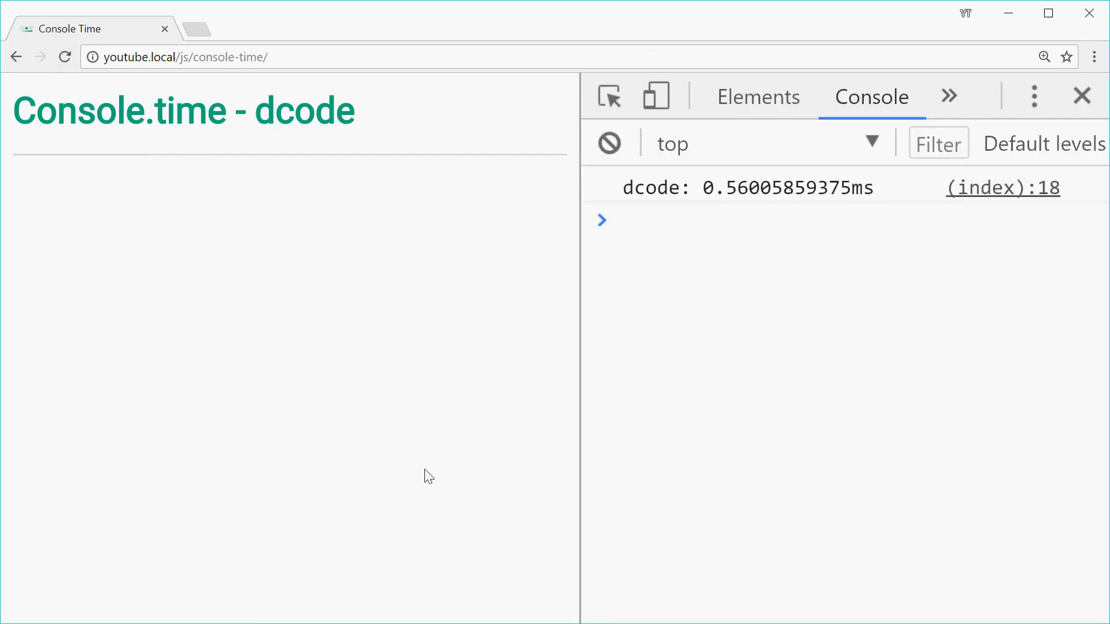
{"action": "mouse_move", "coordinate": [765, 281]}
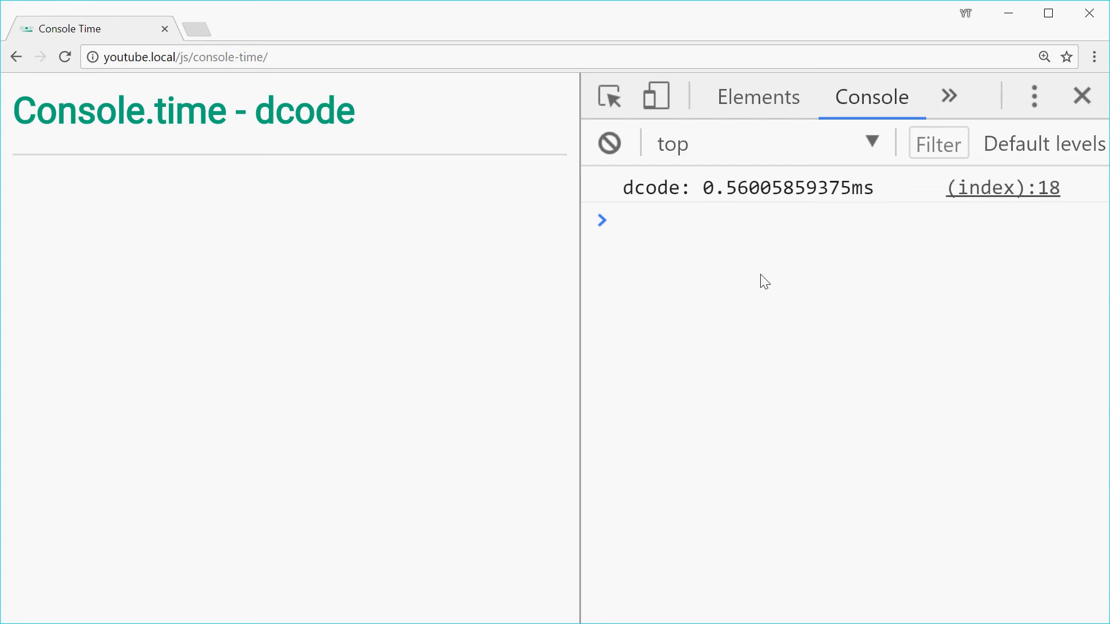